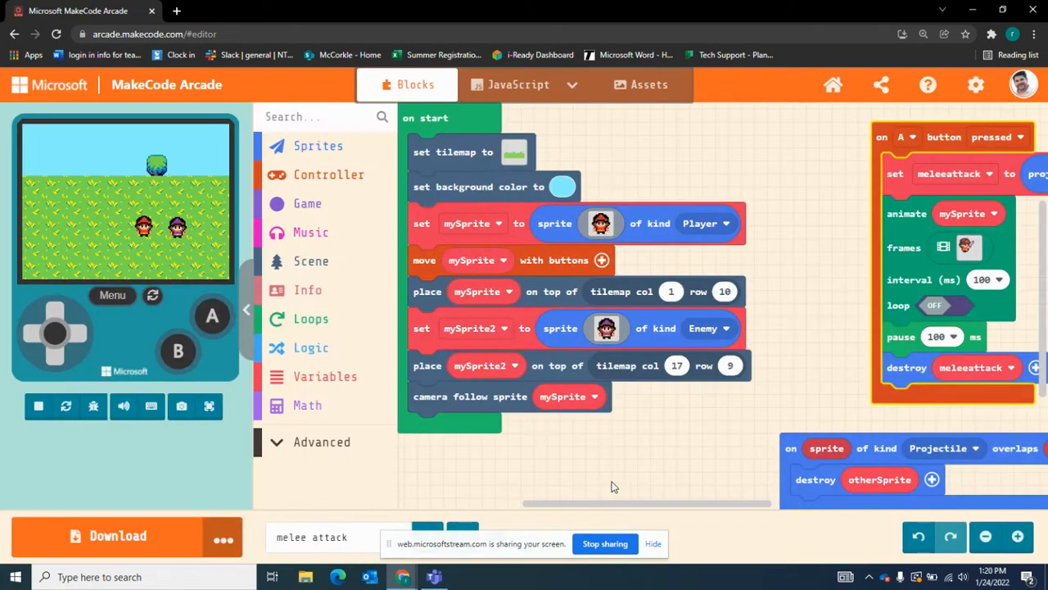
{"action": "mouse_move", "coordinate": [168, 249]}
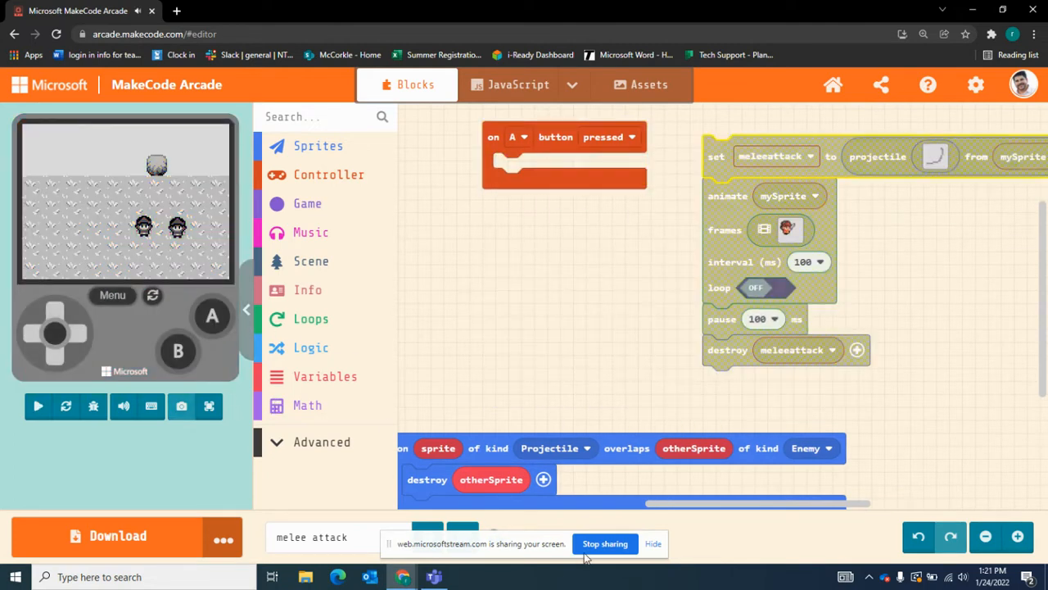
Append a 'set sword to sprite of kind Player' block to on start
{"action": "left_click", "coordinate": [209, 406]}
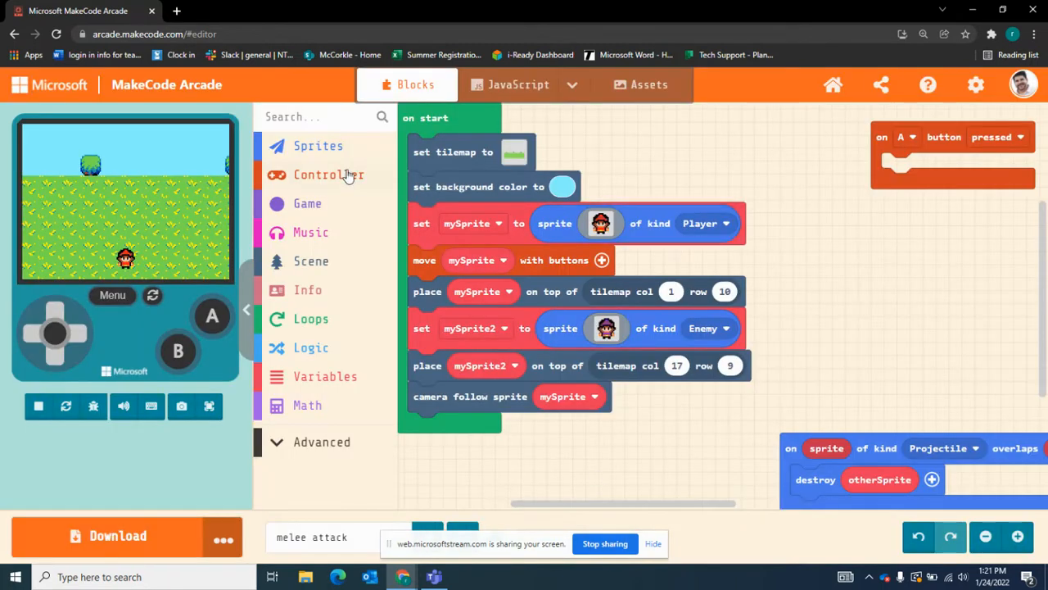
{"action": "left_click", "coordinate": [317, 145]}
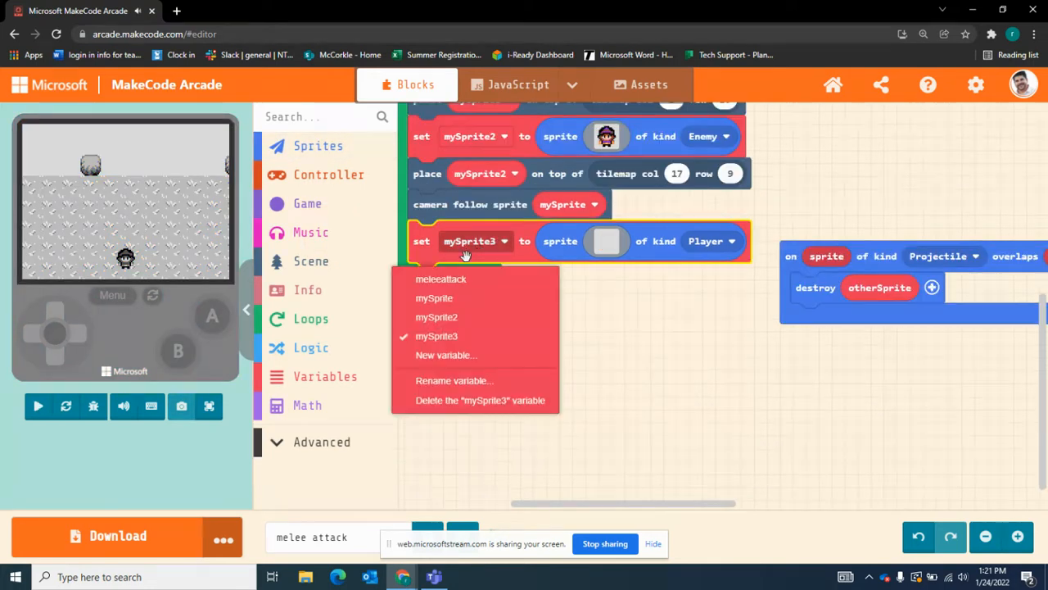
{"action": "left_click", "coordinate": [454, 380]}
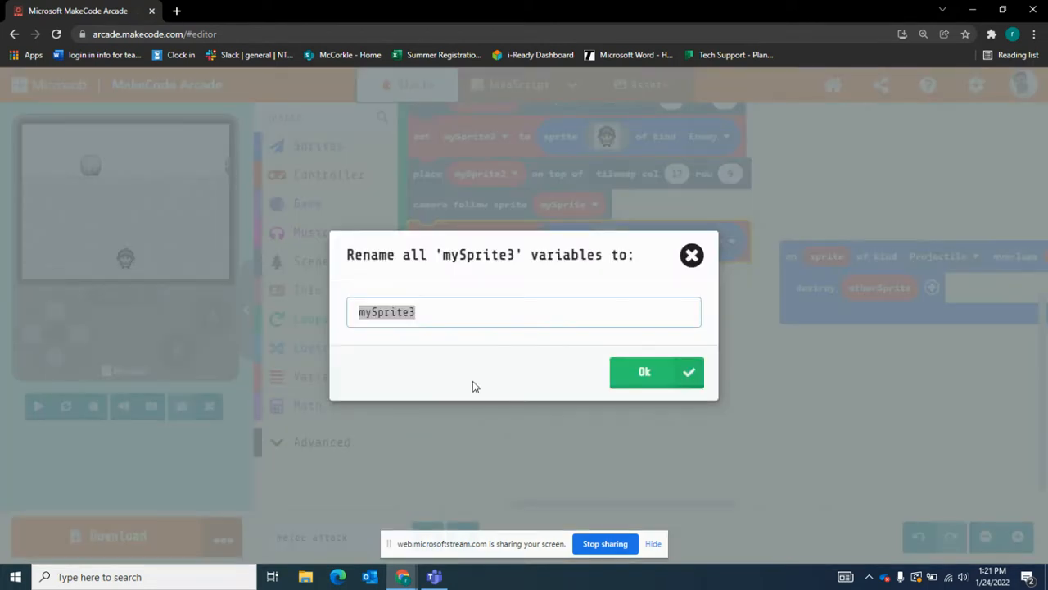
{"action": "type", "text": "sword"}
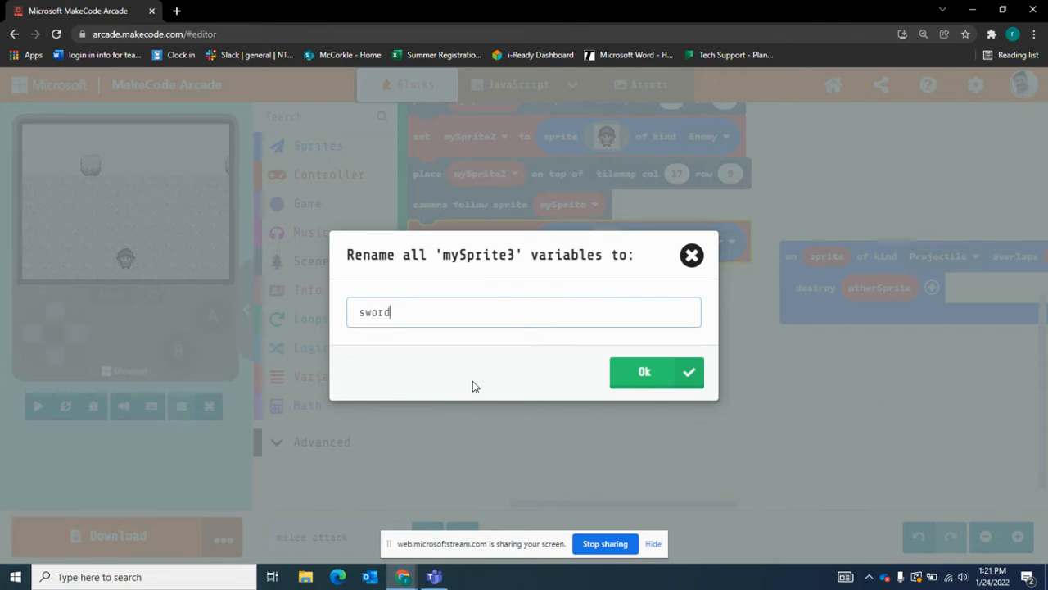
{"action": "left_click", "coordinate": [644, 371]}
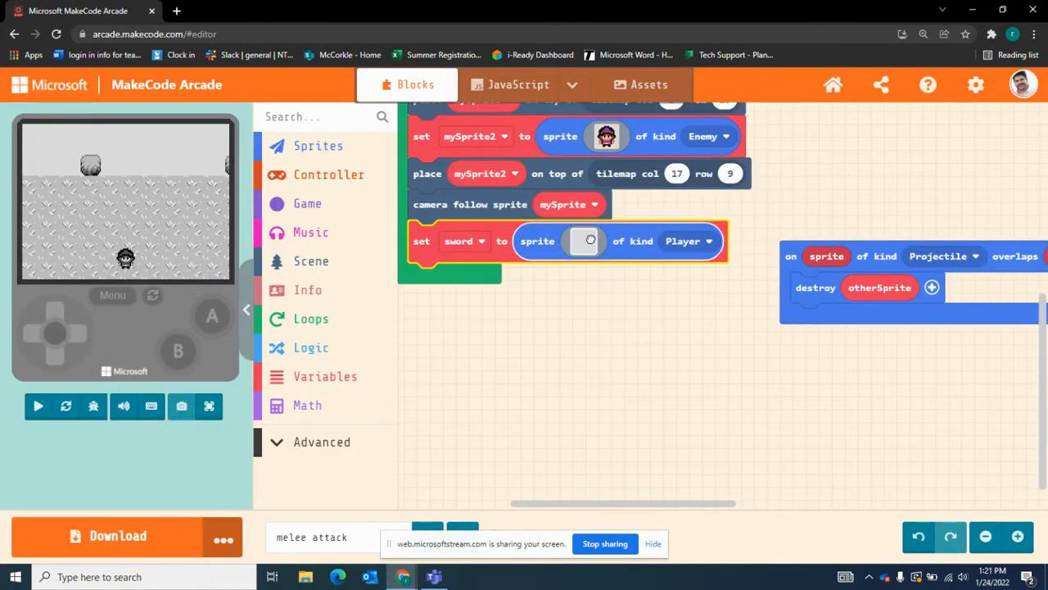
Draw the sword image: purple blade, brown crossguard and a light blue shine stripe
{"action": "left_click", "coordinate": [589, 240]}
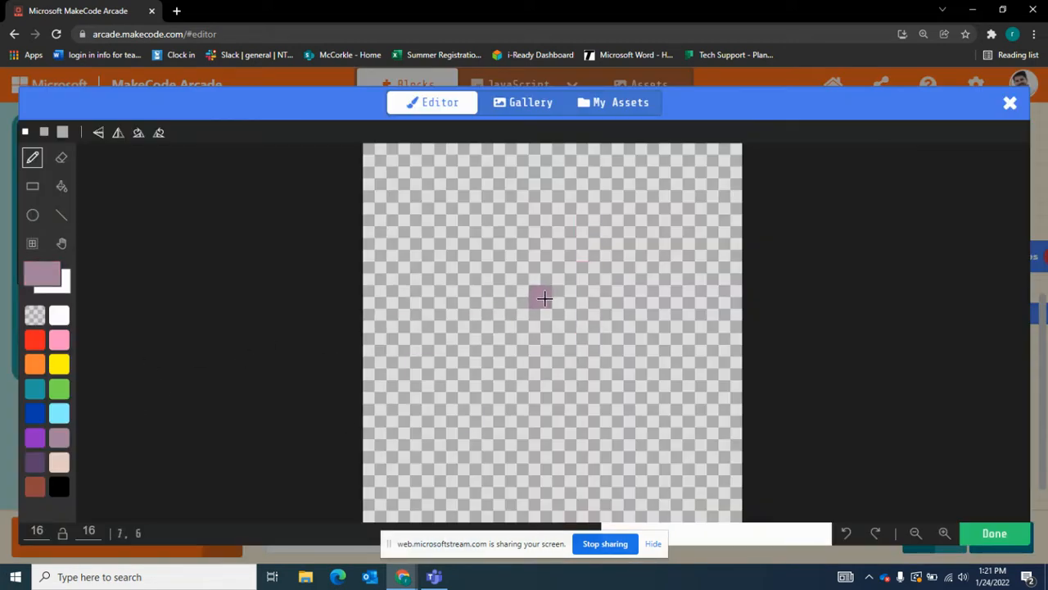
{"action": "left_click_drag", "start_coordinate": [539, 297], "coordinate": [539, 475]}
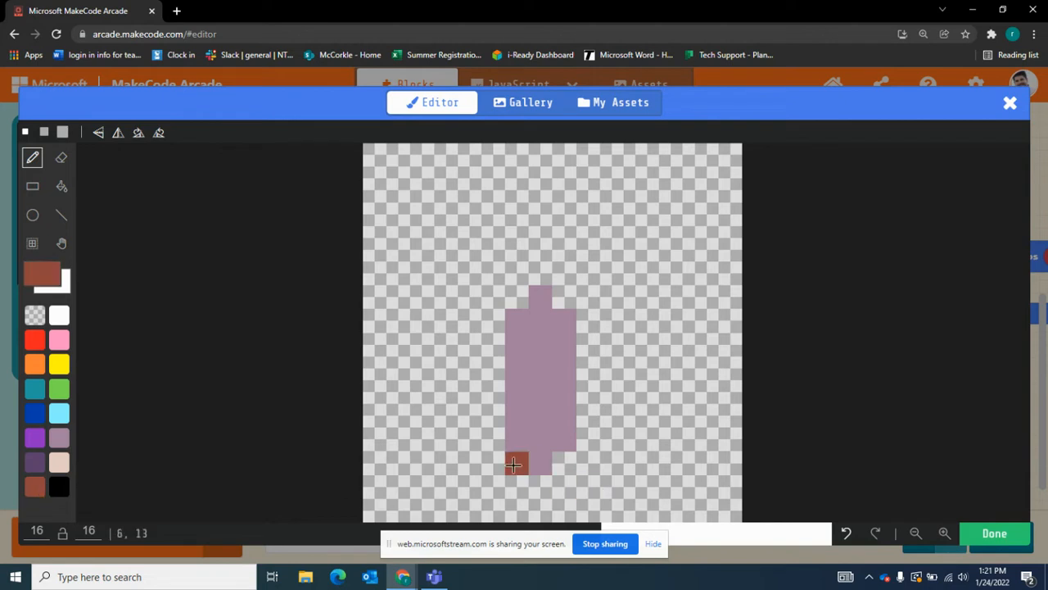
{"action": "left_click_drag", "start_coordinate": [516, 465], "coordinate": [590, 471]}
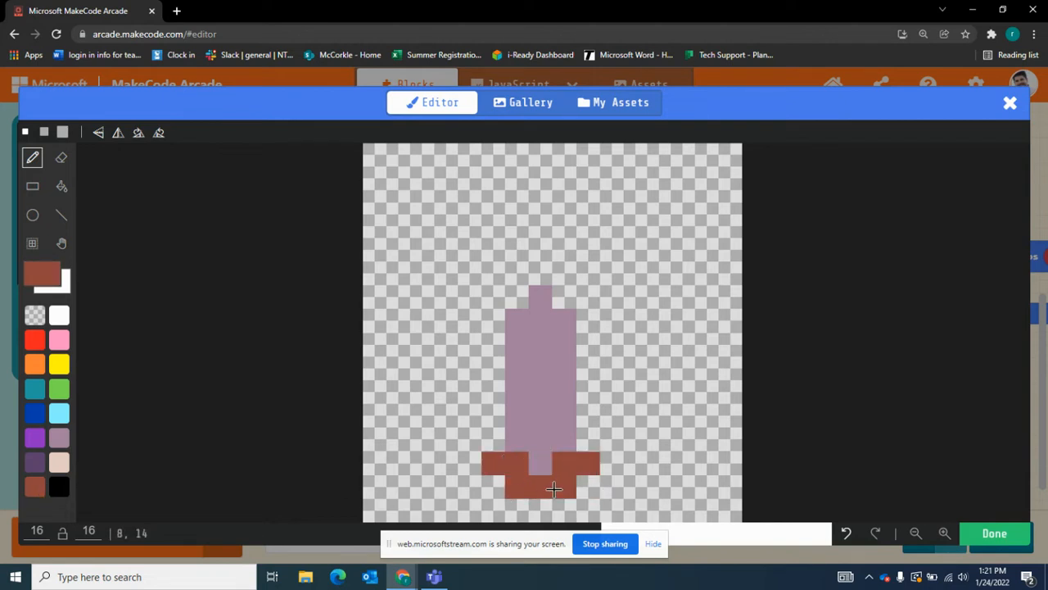
{"action": "left_click", "coordinate": [59, 413]}
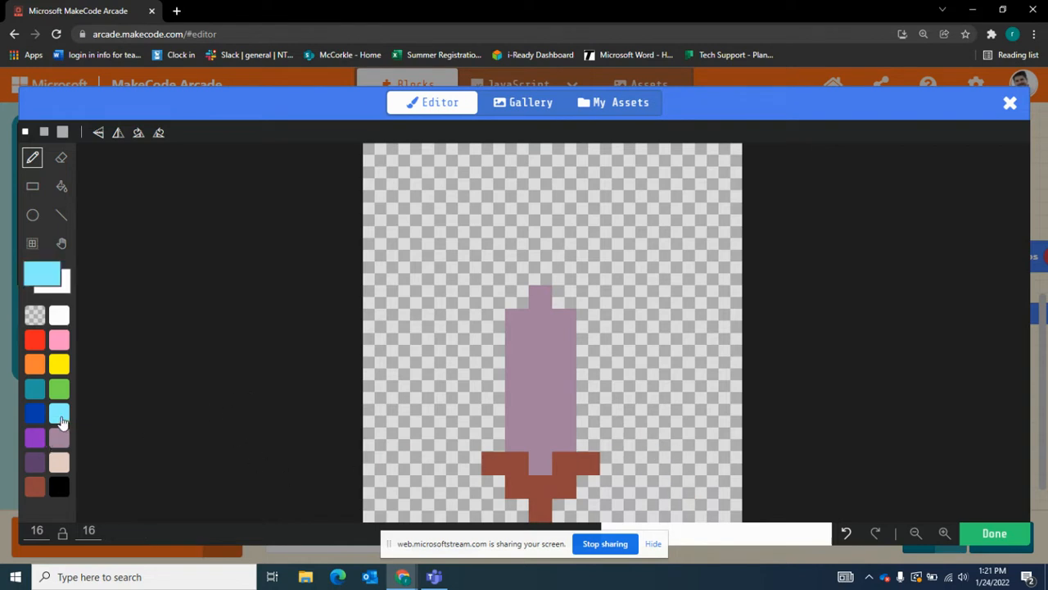
{"action": "left_click_drag", "start_coordinate": [563, 348], "coordinate": [564, 422]}
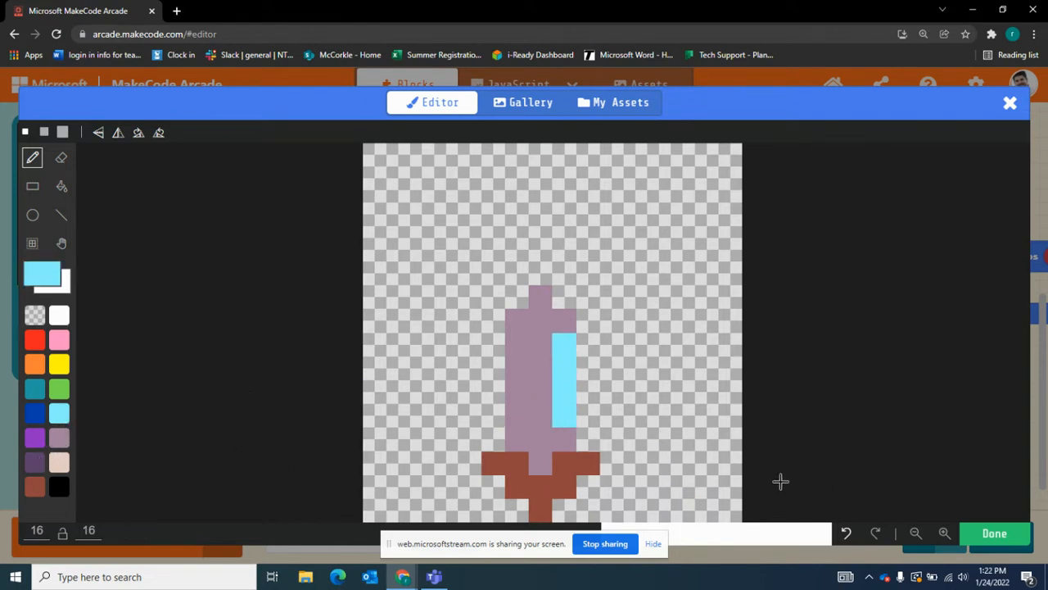
{"action": "left_click", "coordinate": [994, 533]}
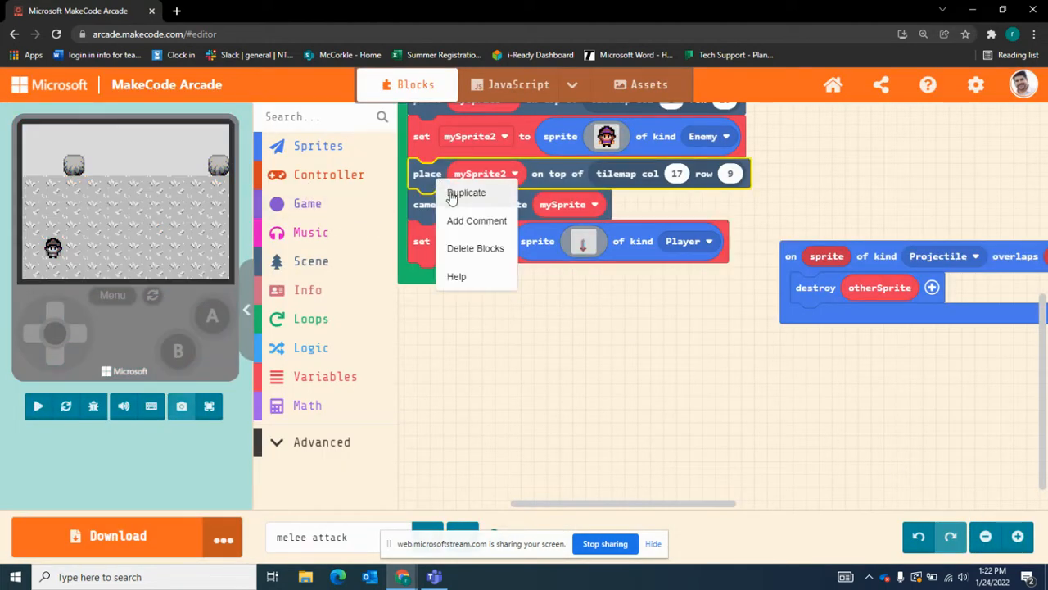
Duplicate the tilemap placement block for the sword at column 6, row 8
{"action": "left_click", "coordinate": [486, 279]}
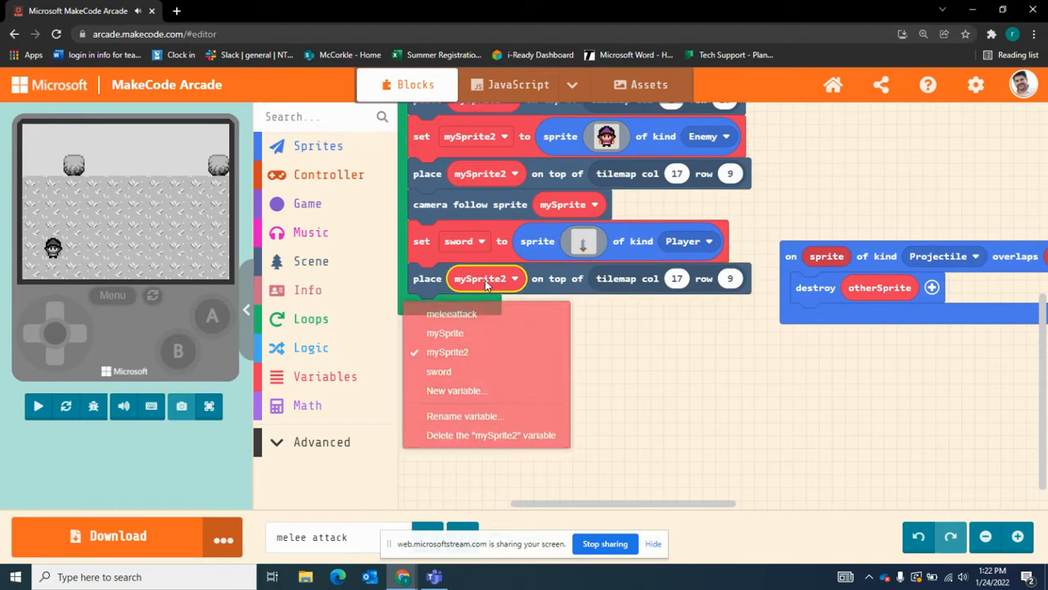
{"action": "left_click", "coordinate": [439, 371]}
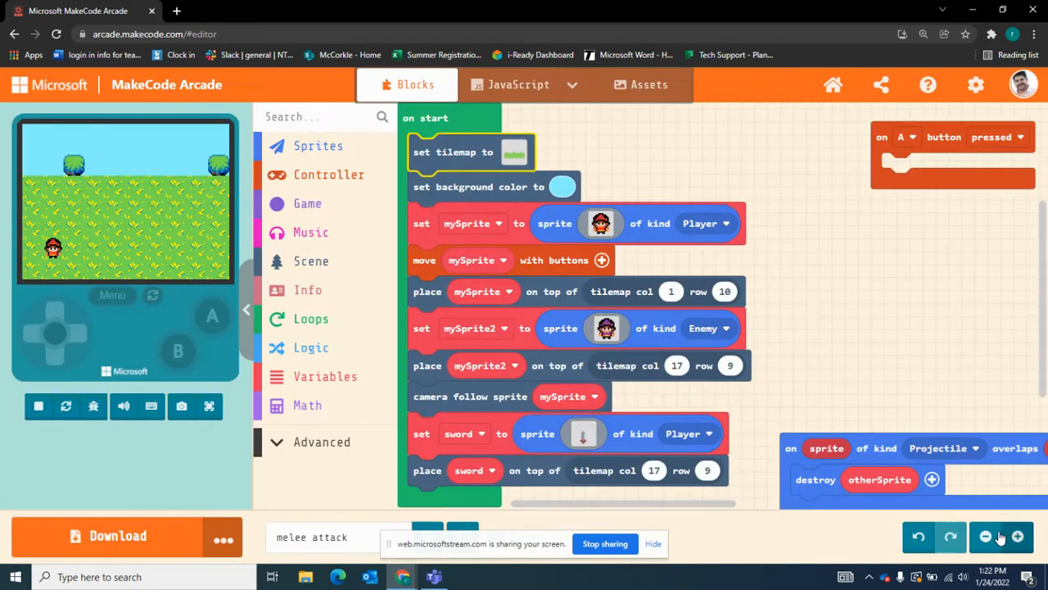
{"action": "left_click", "coordinate": [654, 470]}
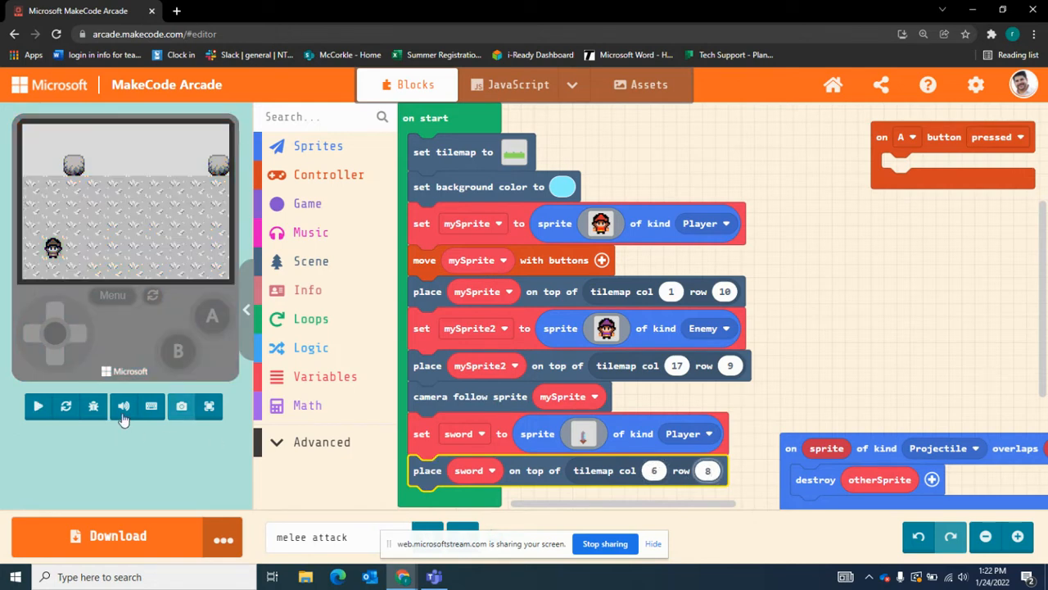
Give the sword sprite a newly created kind named 'itemsword'
{"action": "left_click", "coordinate": [208, 406]}
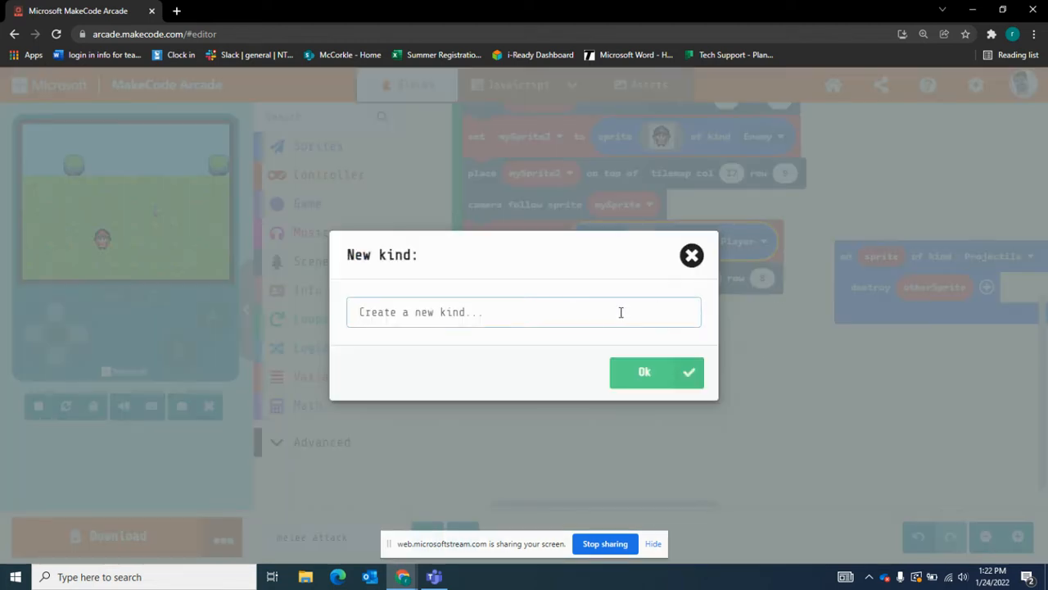
{"action": "type", "text": "item"}
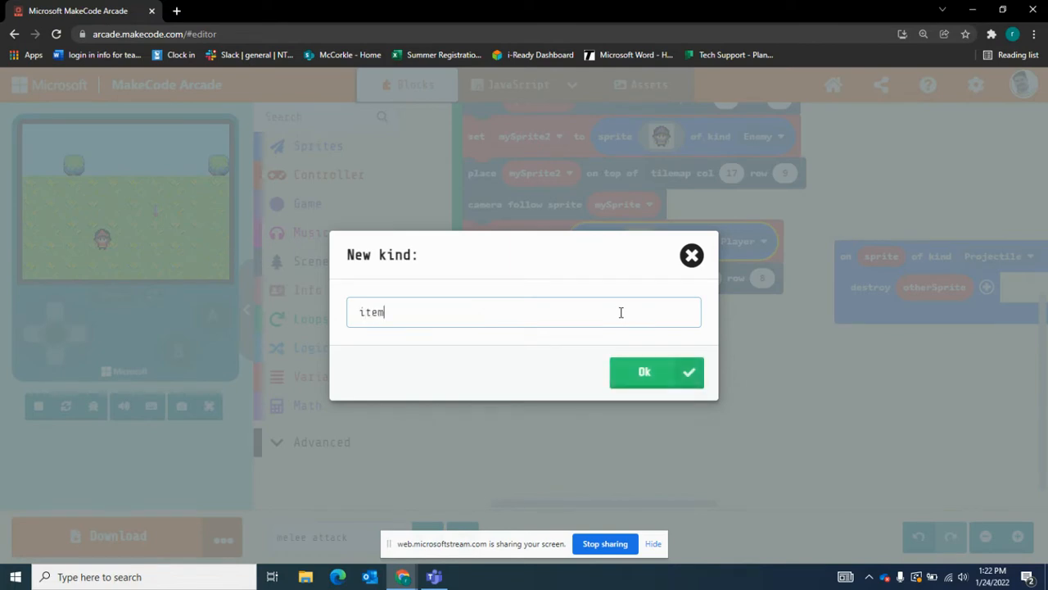
{"action": "type", "text": "sword"}
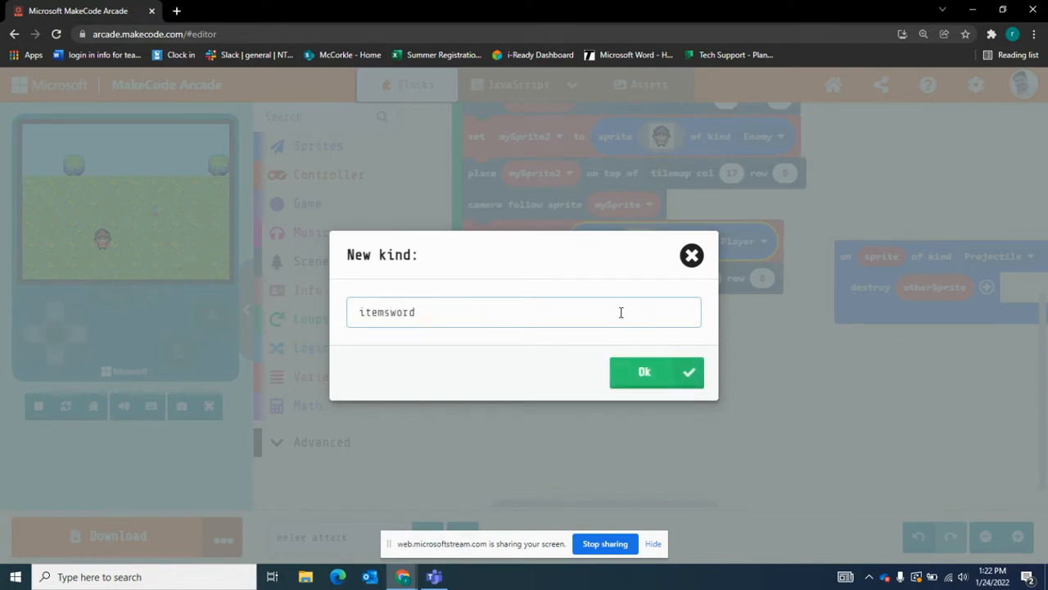
{"action": "left_click", "coordinate": [645, 372]}
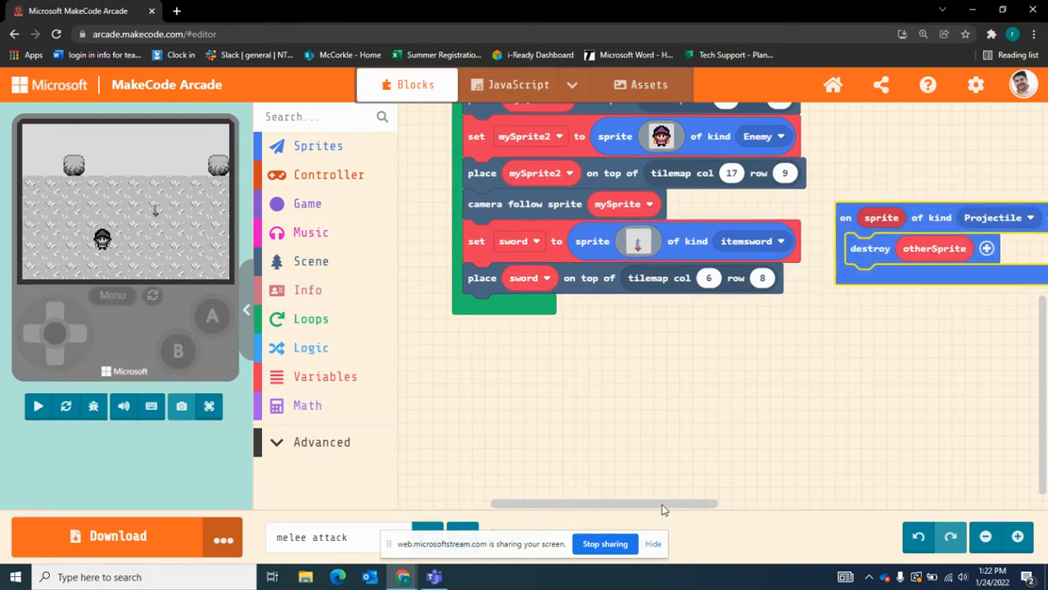
Add a Player-overlaps-itemsword event holding 'set mySprite3 to sprite of kind Player'
{"action": "left_click", "coordinate": [38, 406]}
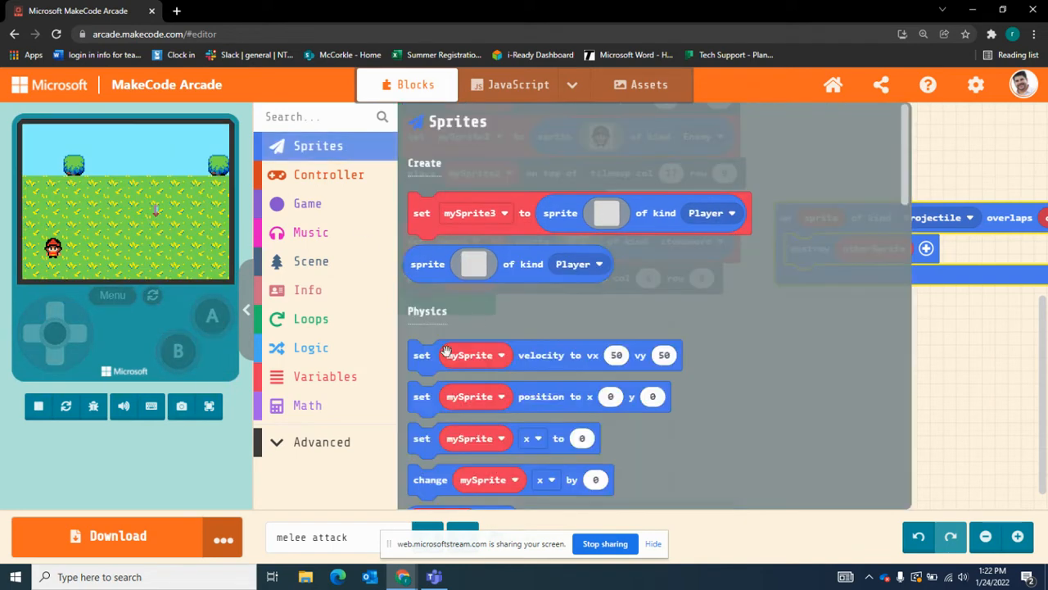
{"action": "scroll", "scroll_direction": "down", "scroll_amount": 3}
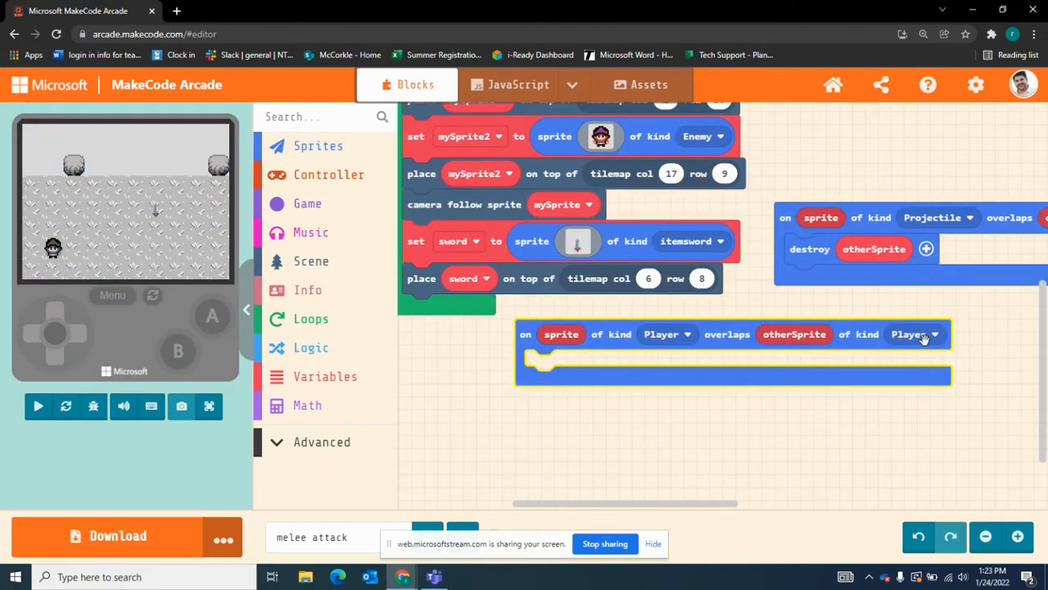
{"action": "left_click", "coordinate": [936, 334]}
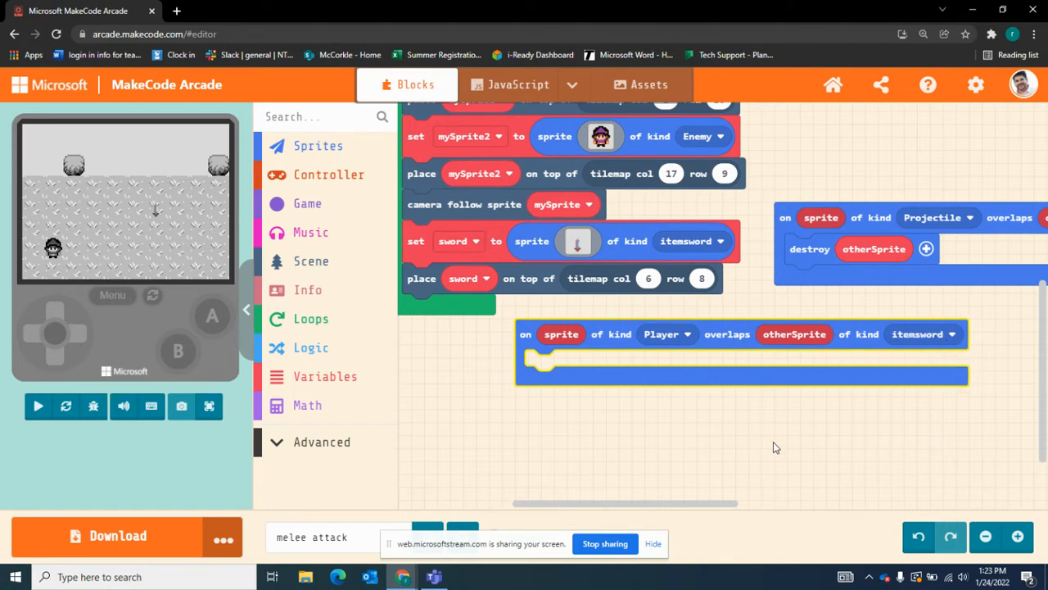
{"action": "mouse_move", "coordinate": [762, 437]}
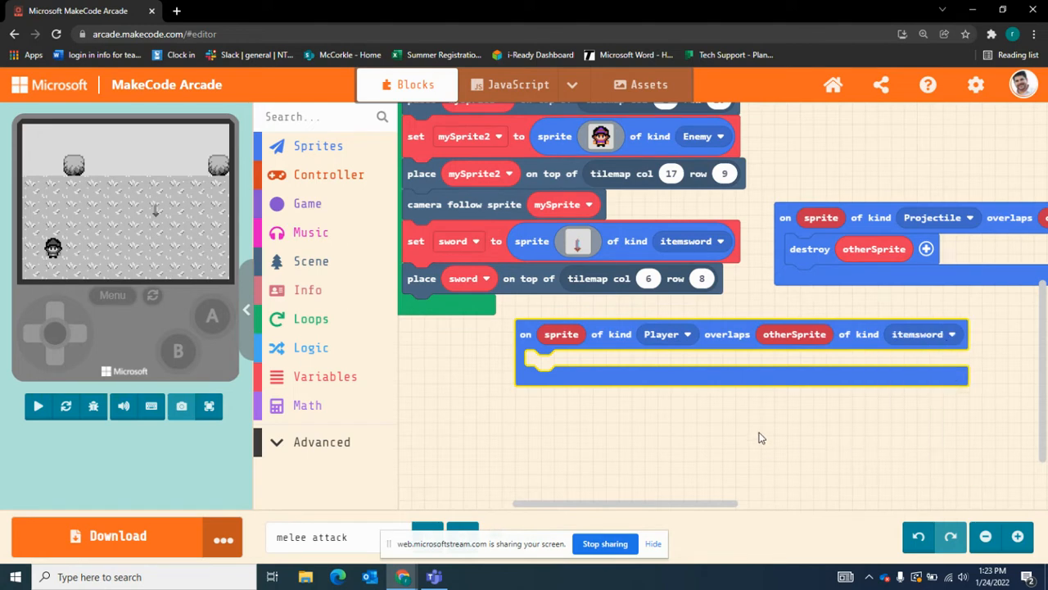
{"action": "left_click", "coordinate": [38, 406]}
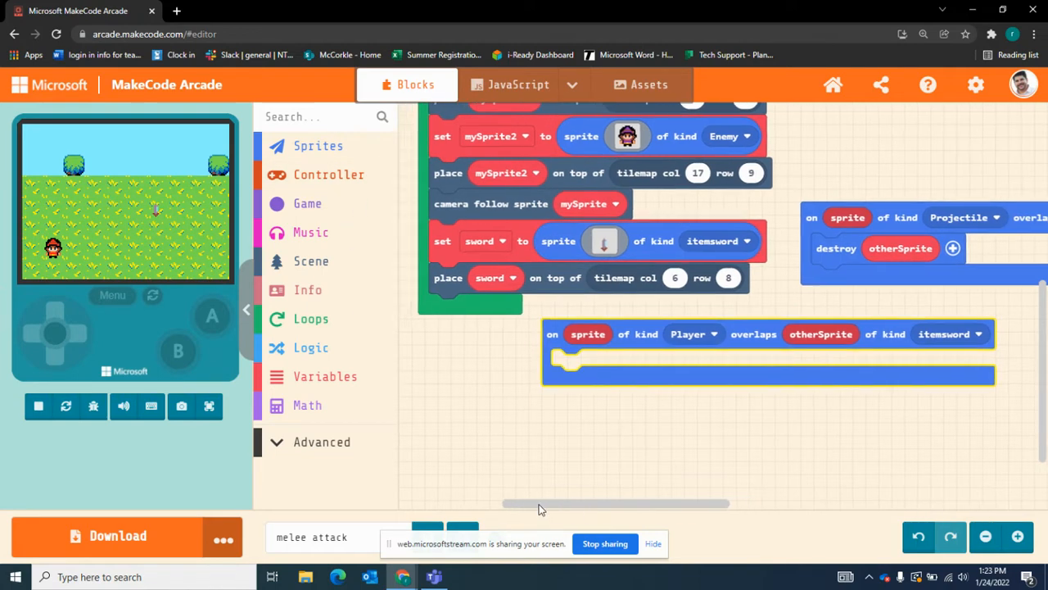
{"action": "left_click", "coordinate": [318, 146]}
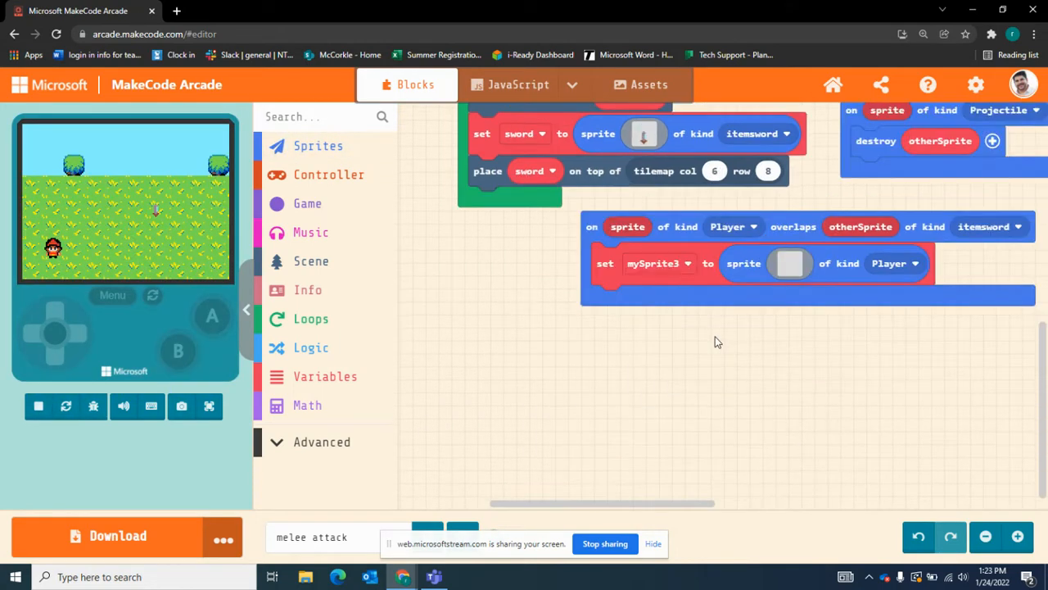
Swap in an 'animate mySprite' block (500 ms, no loop) and open its frames
{"action": "left_click", "coordinate": [660, 455]}
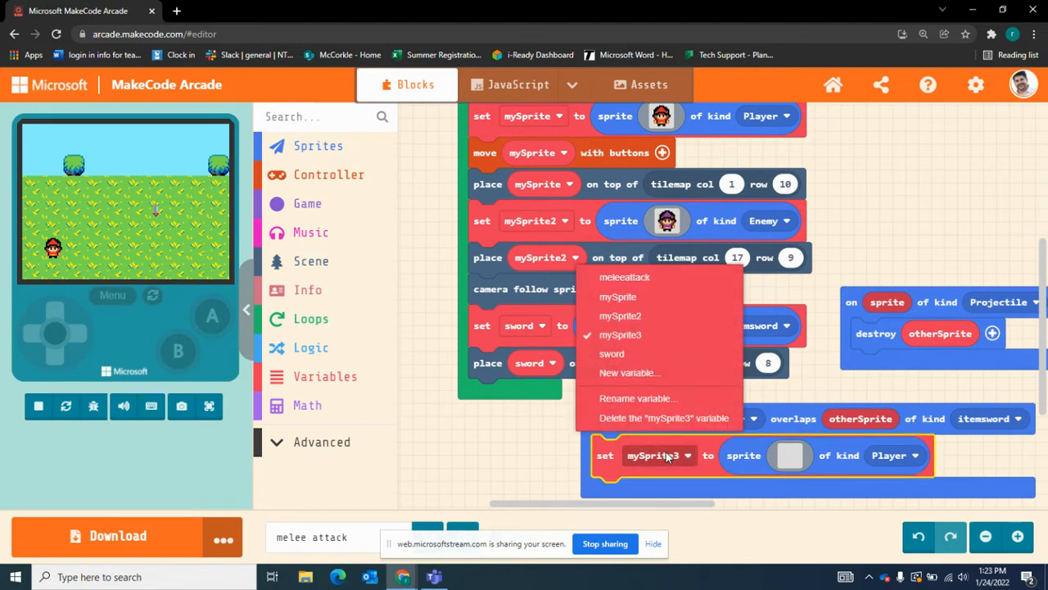
{"action": "mouse_move", "coordinate": [631, 296]}
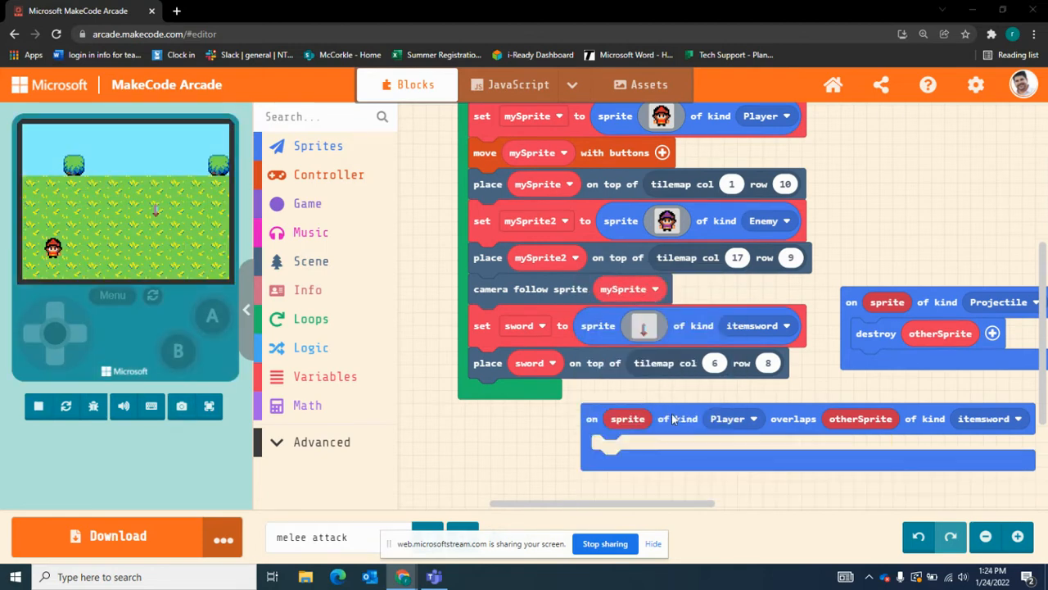
{"action": "left_click", "coordinate": [37, 406]}
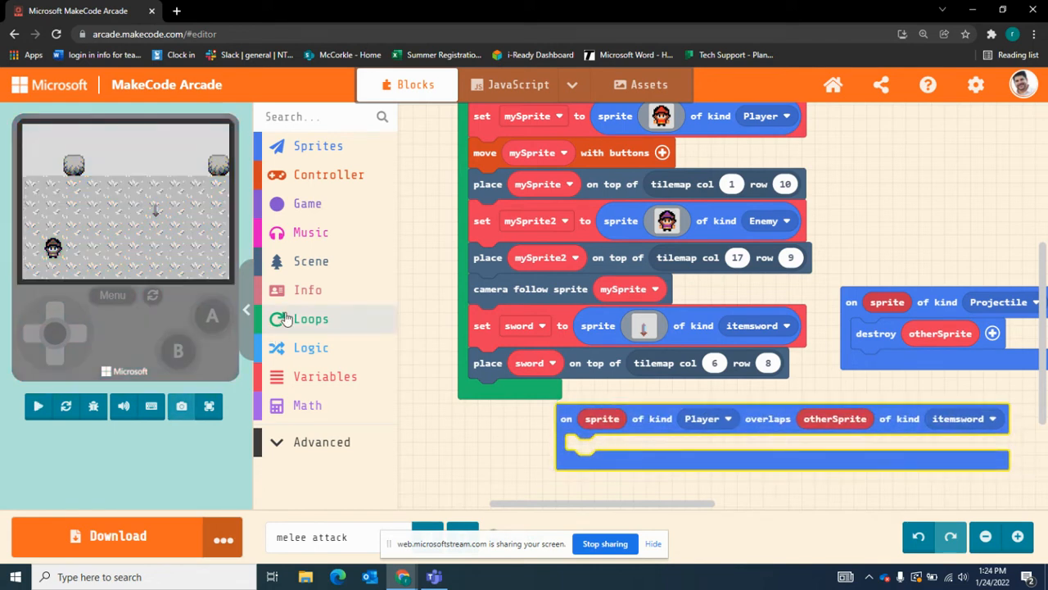
{"action": "left_click", "coordinate": [310, 318]}
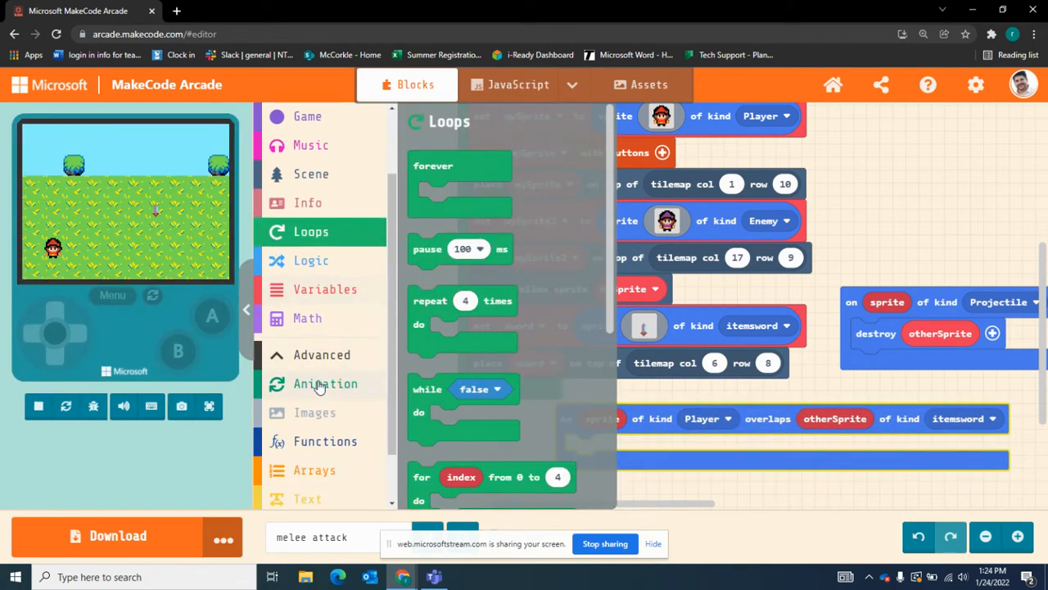
{"action": "left_click", "coordinate": [325, 384]}
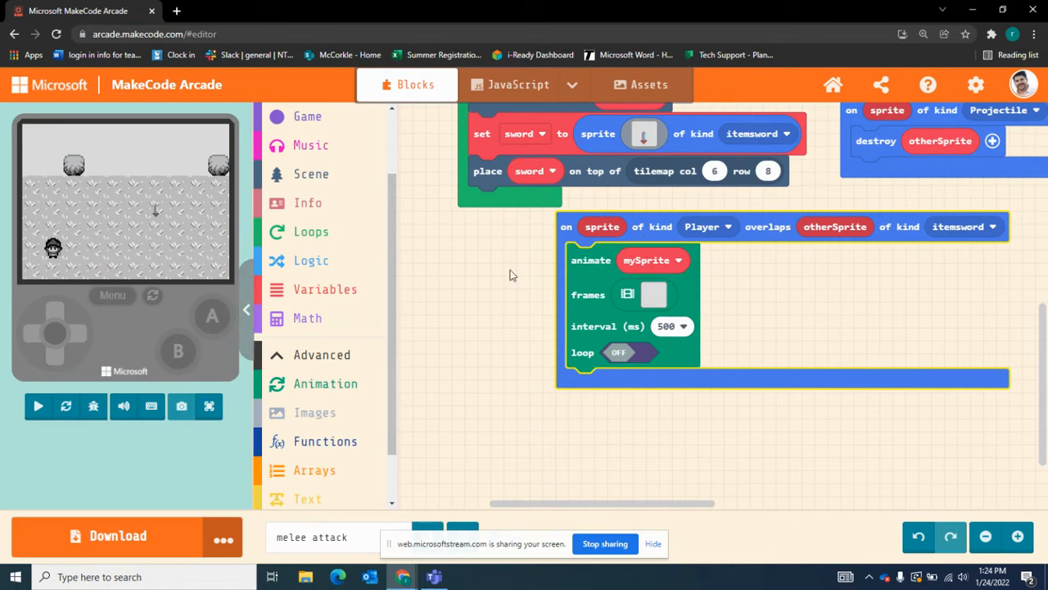
{"action": "left_click", "coordinate": [37, 407]}
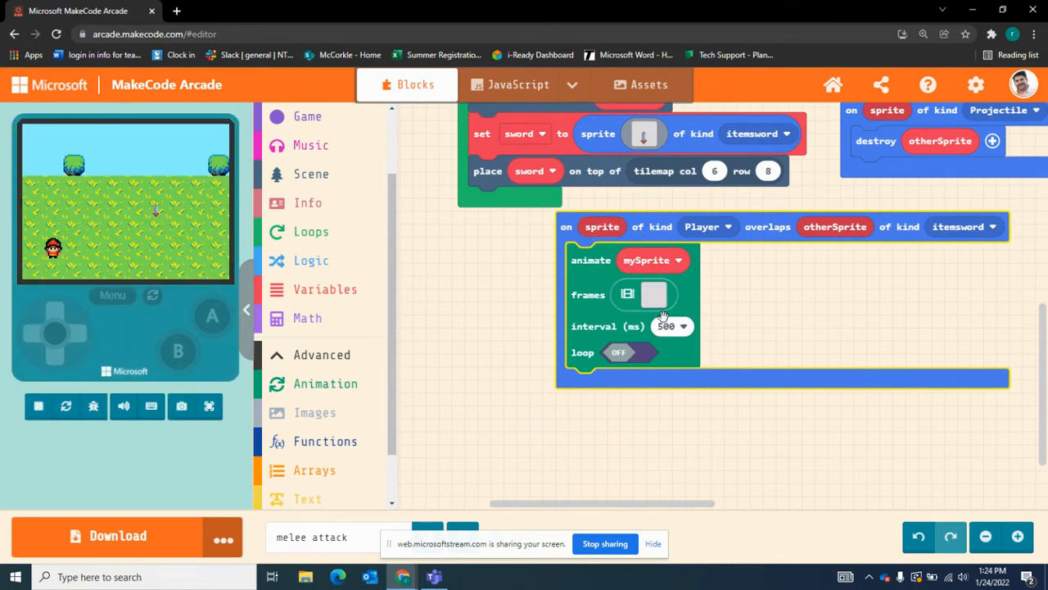
{"action": "mouse_move", "coordinate": [654, 295]}
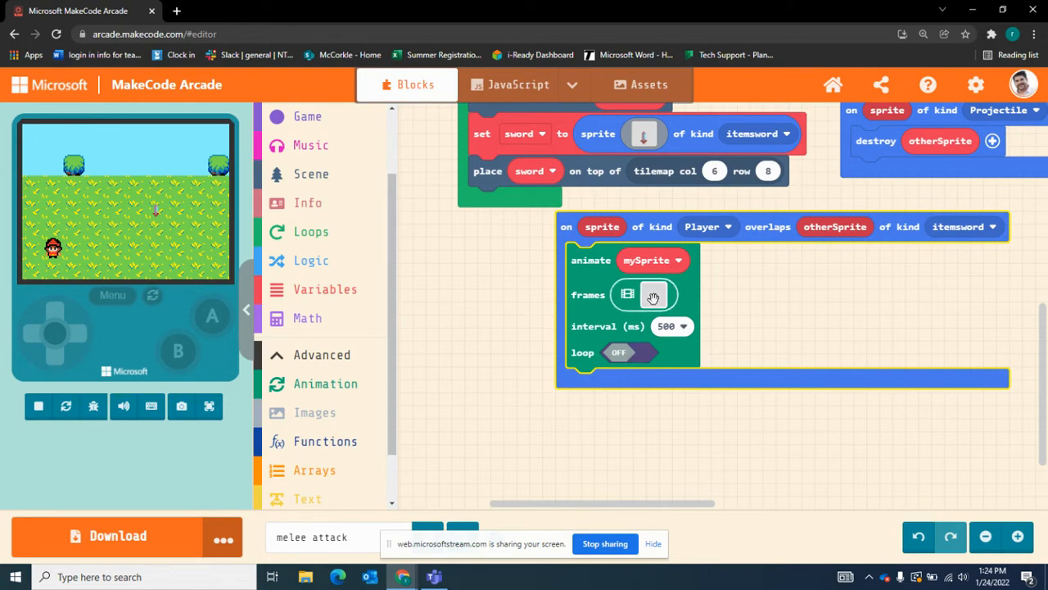
{"action": "left_click", "coordinate": [627, 294]}
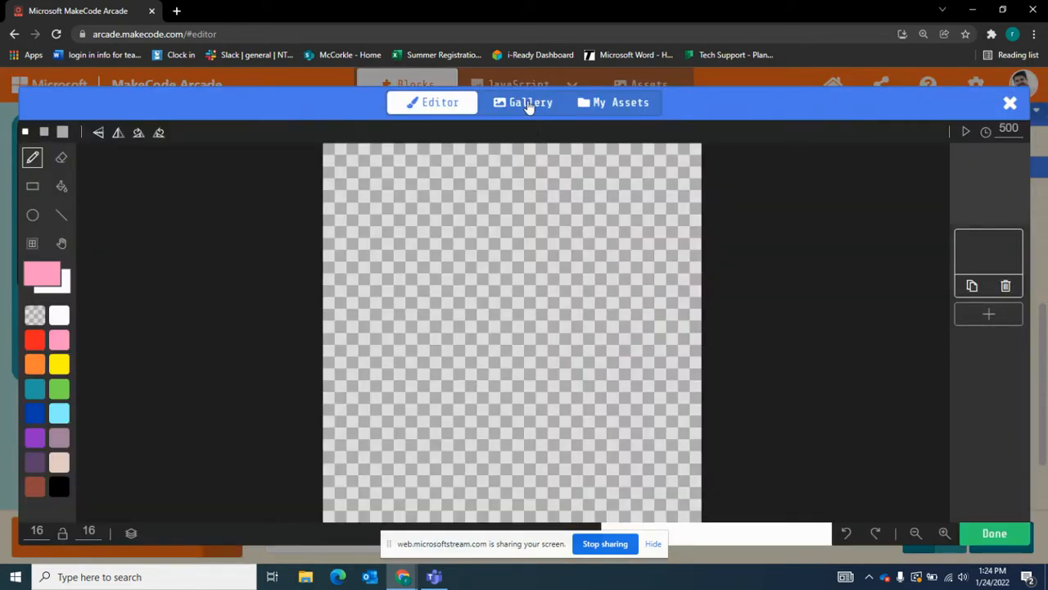
Use the gallery's sword-holding character as the animation frame
{"action": "left_click", "coordinate": [531, 102]}
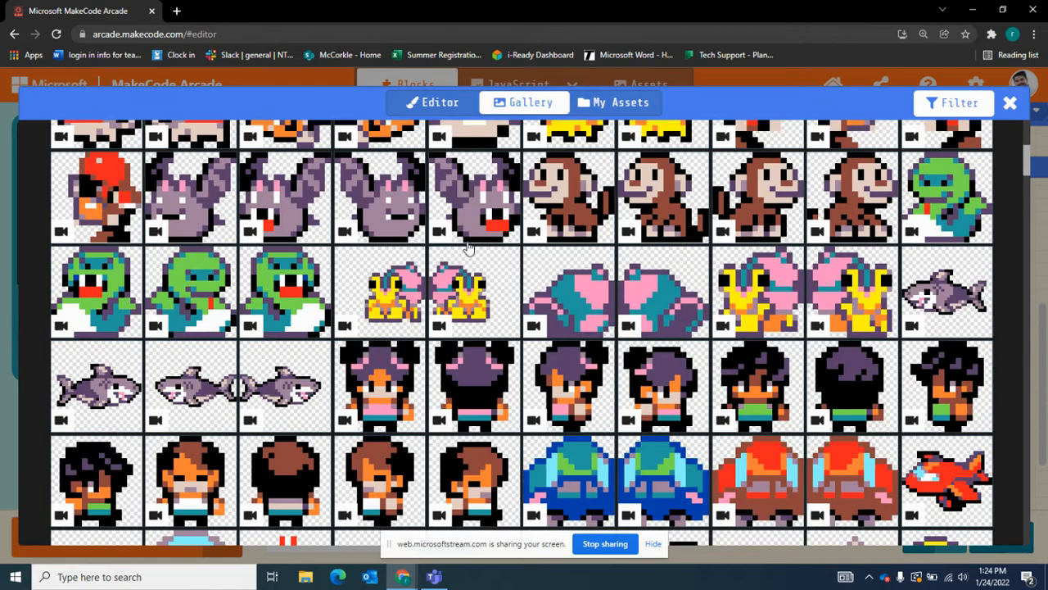
{"action": "scroll", "scroll_direction": "down", "scroll_amount": 3}
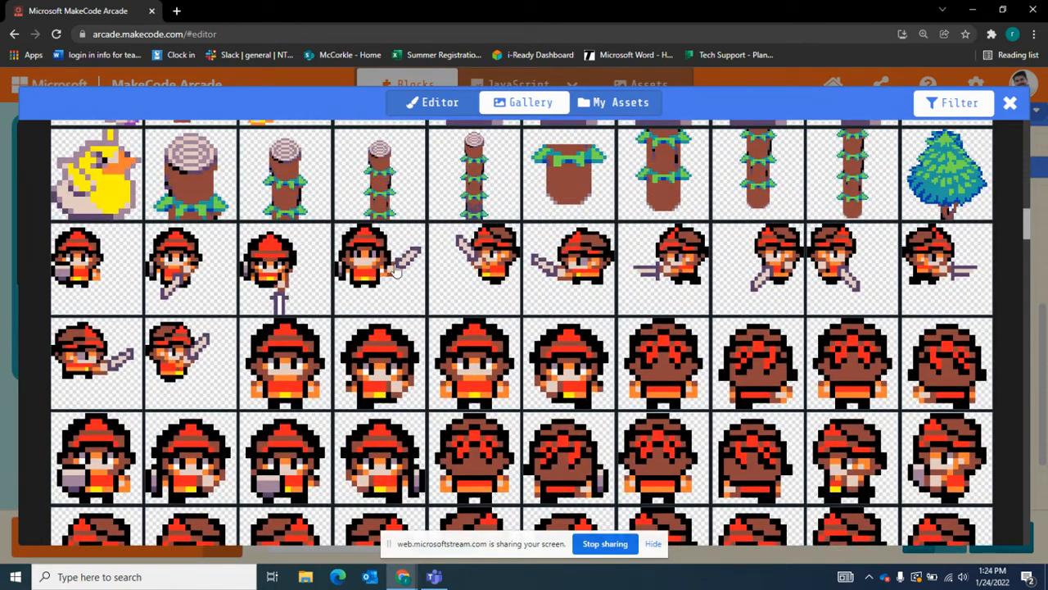
{"action": "double_click", "coordinate": [379, 269]}
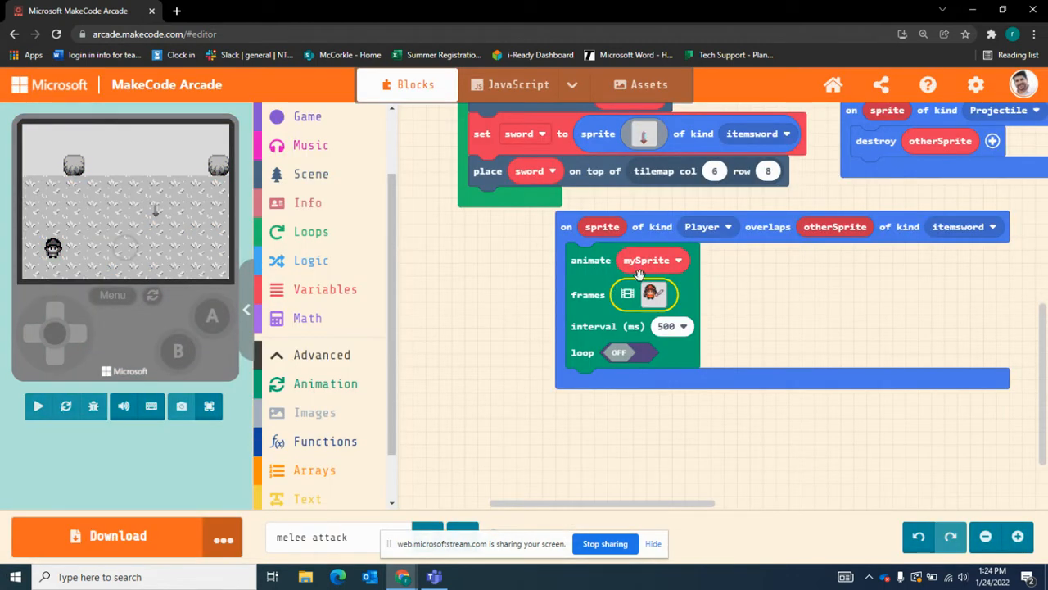
Animate the touching sprite instead of mySprite and restart the game to test
{"action": "left_click", "coordinate": [38, 406]}
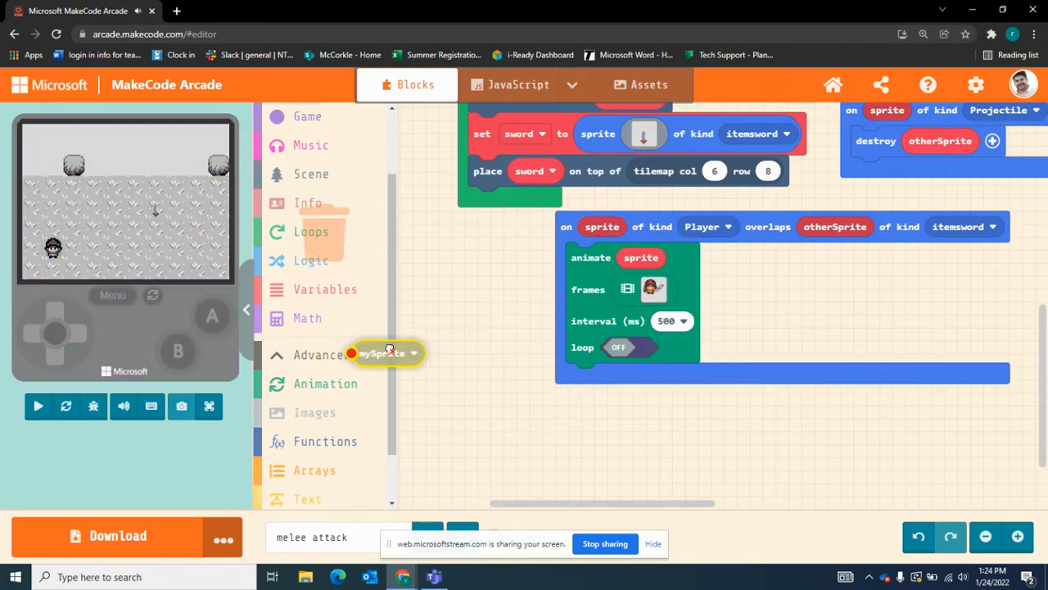
{"action": "scroll", "scroll_direction": "down", "scroll_amount": 3}
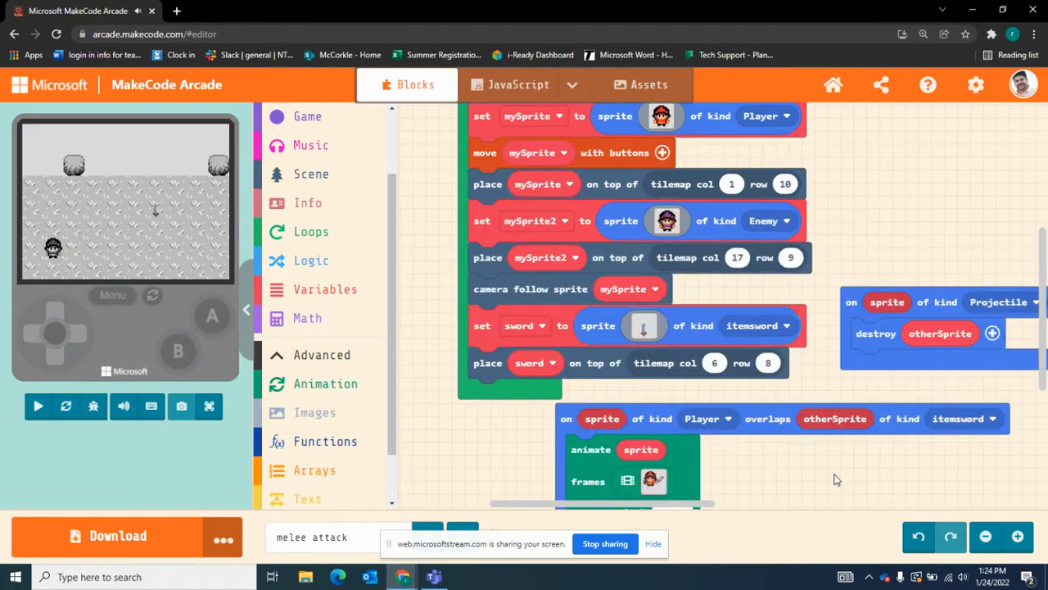
{"action": "left_click", "coordinate": [38, 406]}
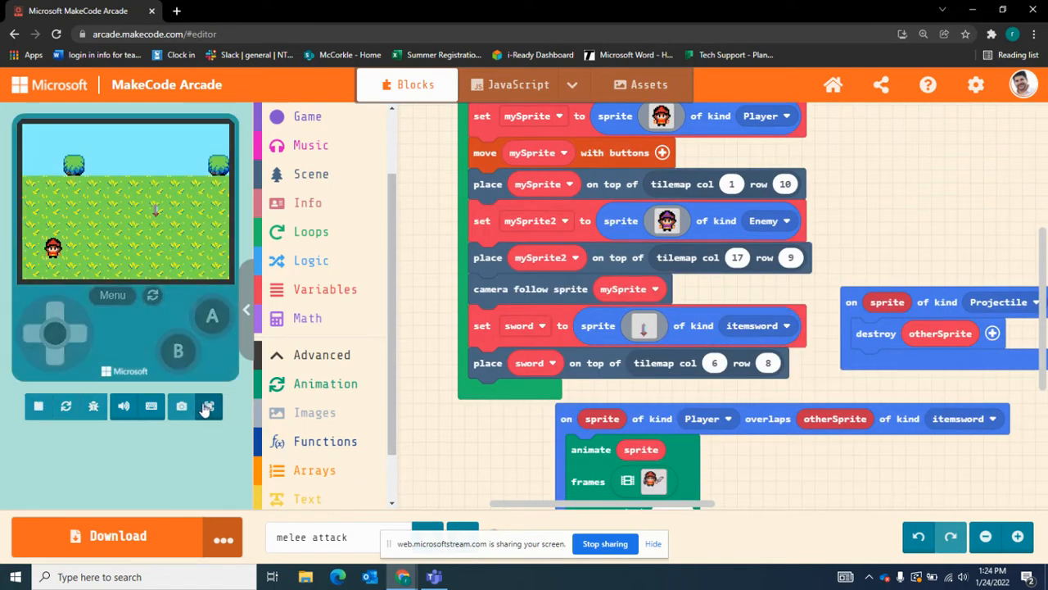
{"action": "left_click", "coordinate": [208, 406]}
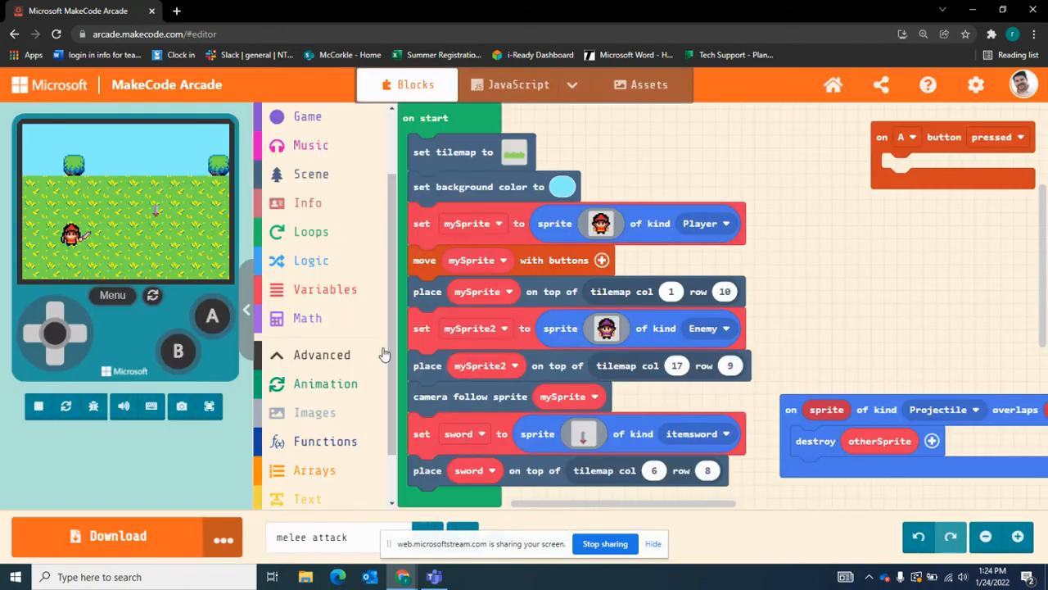
Erase the stray item from the hero's left hand in the animation frame
{"action": "left_click", "coordinate": [601, 222]}
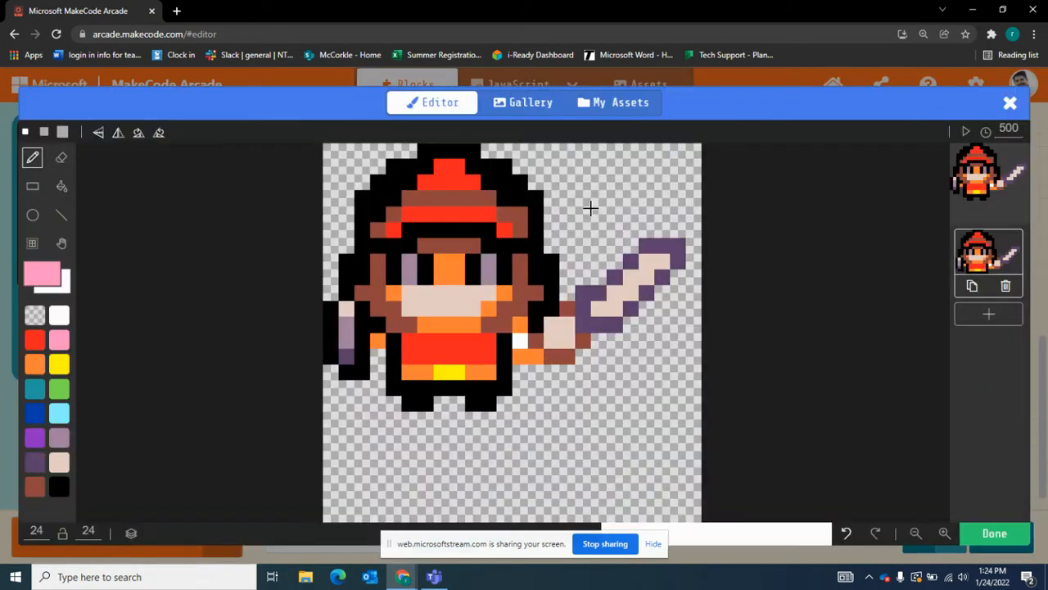
{"action": "left_click", "coordinate": [61, 158]}
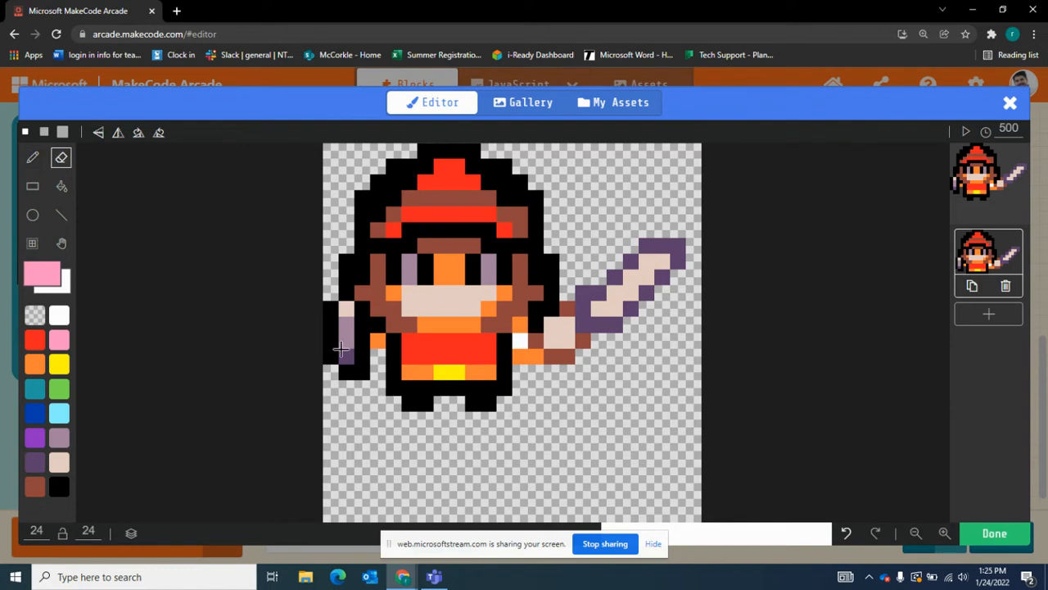
{"action": "left_click", "coordinate": [344, 352]}
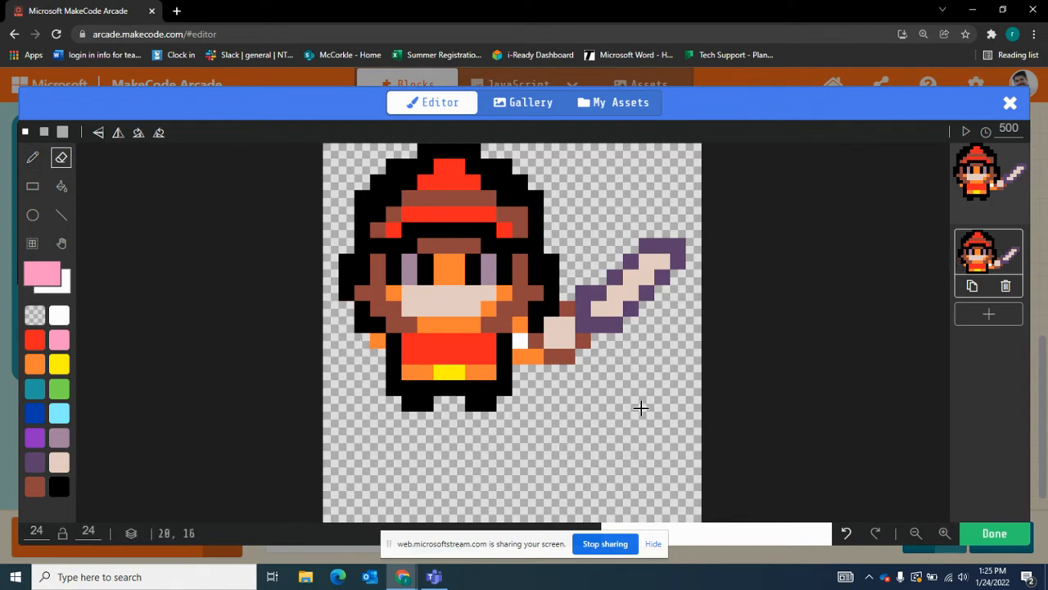
{"action": "left_click", "coordinate": [995, 533]}
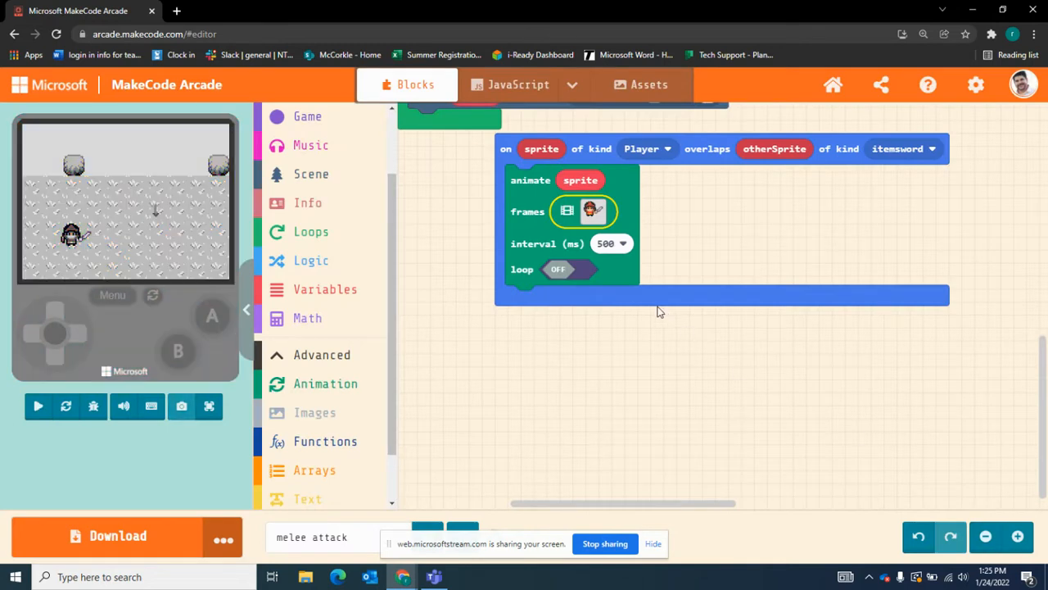
{"action": "mouse_move", "coordinate": [341, 260]}
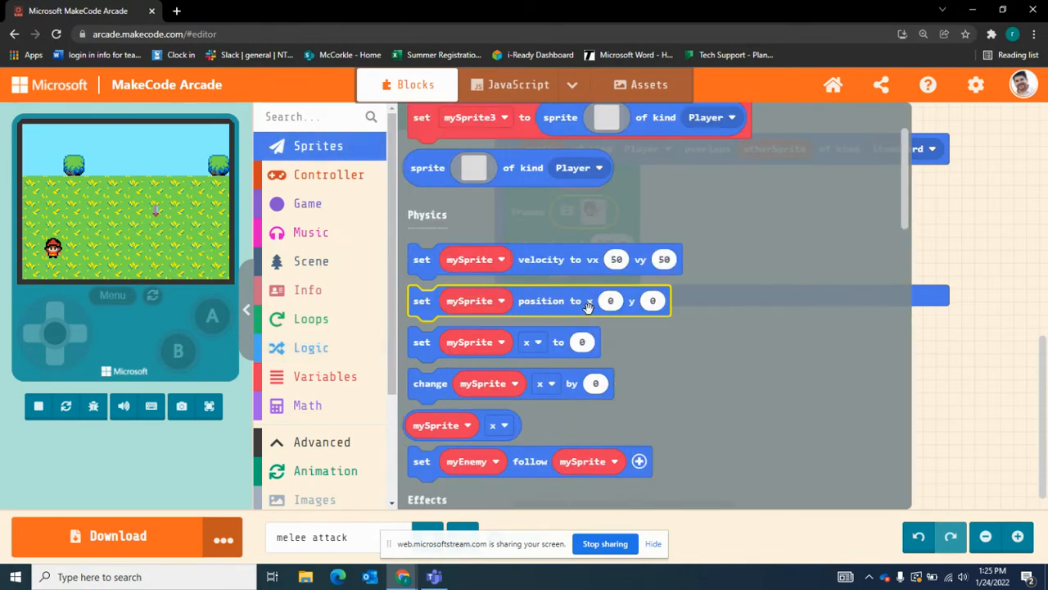
Place 'destroy mySprite' from Sprites Effects under the animate block
{"action": "scroll", "scroll_direction": "down", "scroll_amount": 3}
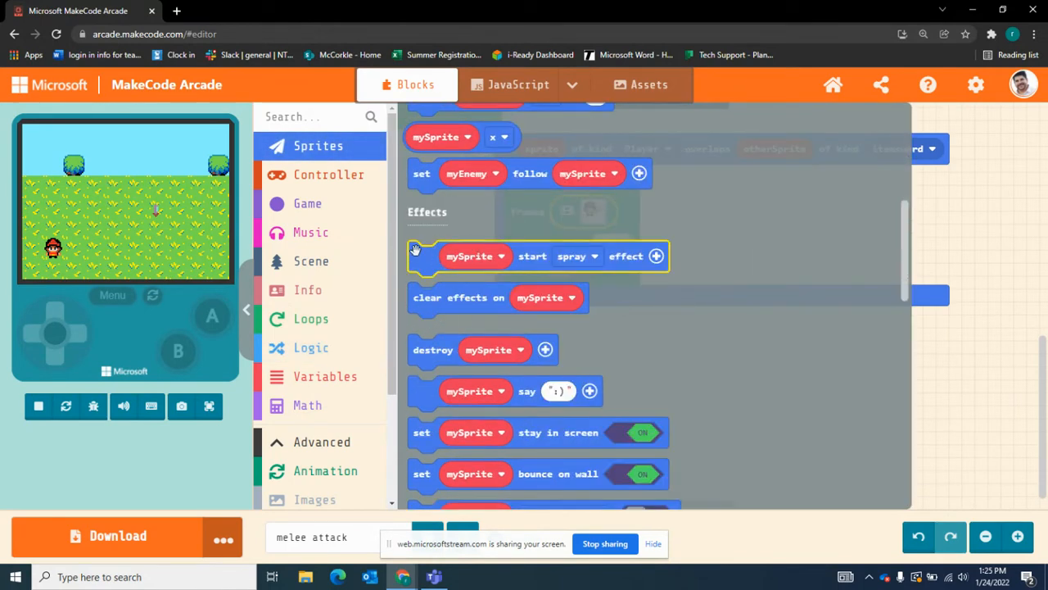
{"action": "scroll", "scroll_direction": "down", "scroll_amount": 3}
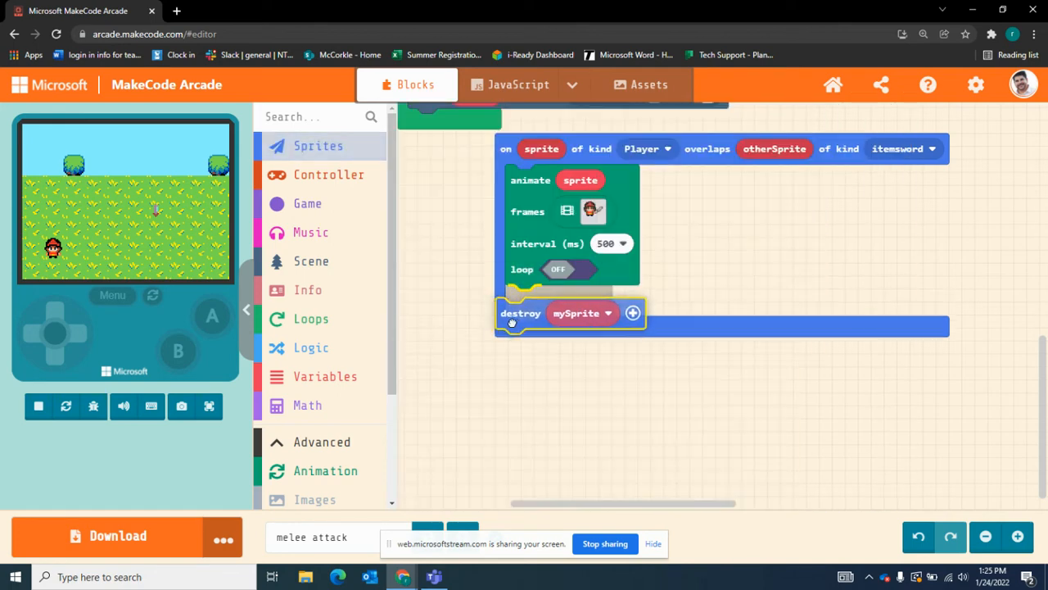
{"action": "left_click", "coordinate": [581, 313]}
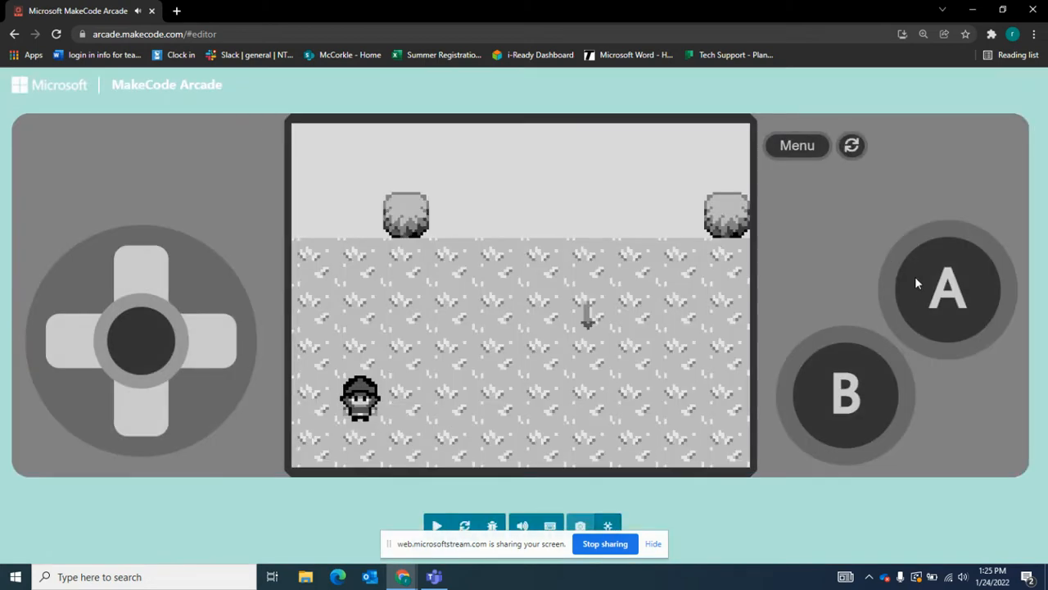
Exit the full-screen simulator back to the A-button melee attack code
{"action": "left_click", "coordinate": [437, 526]}
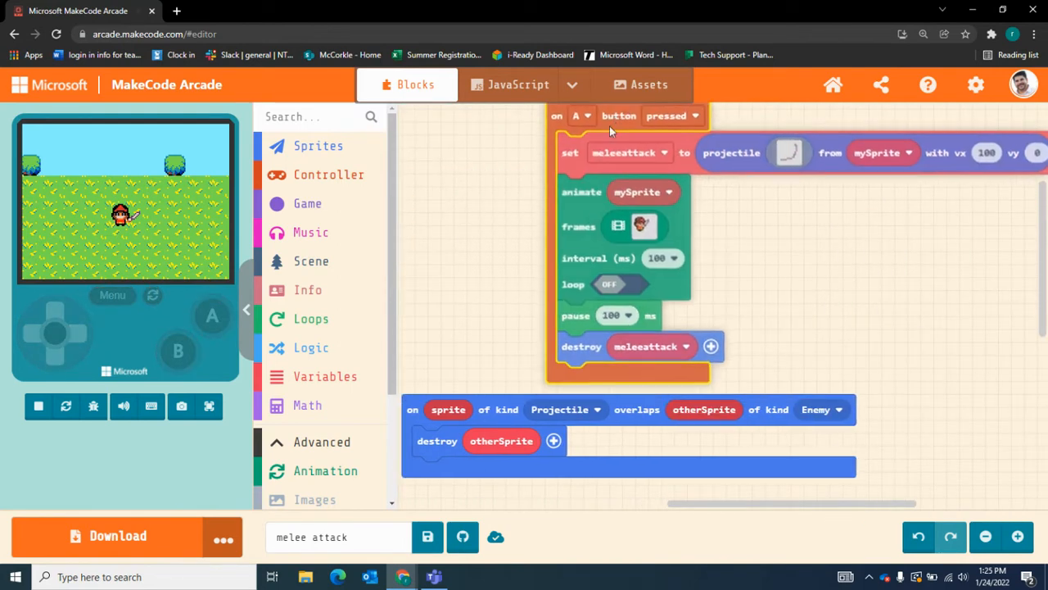
Put the A-button melee attack inside an if-then block and create a HasSword variable
{"action": "left_click", "coordinate": [312, 347]}
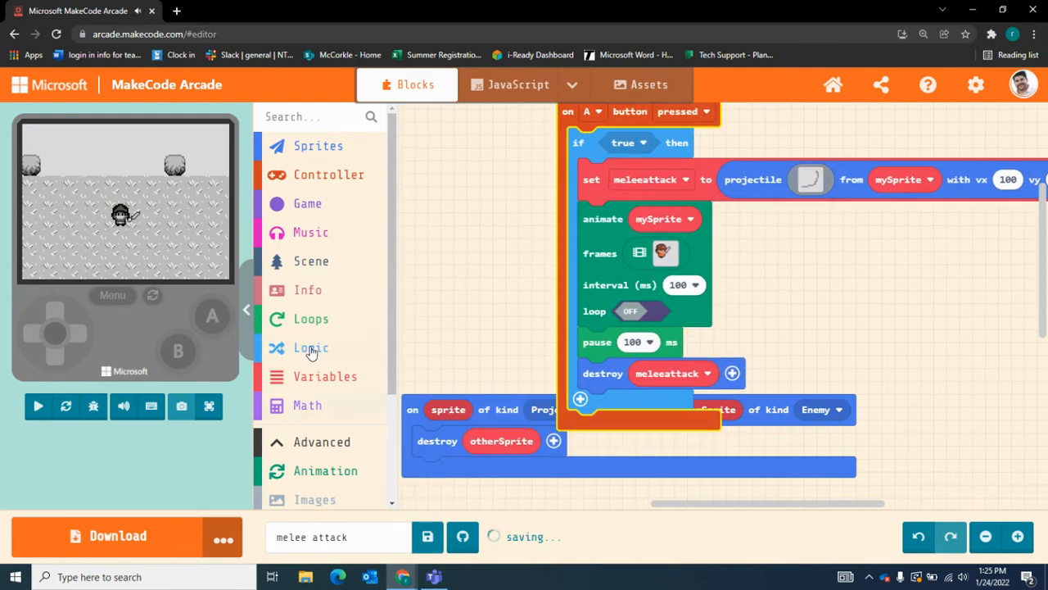
{"action": "left_click", "coordinate": [481, 162]}
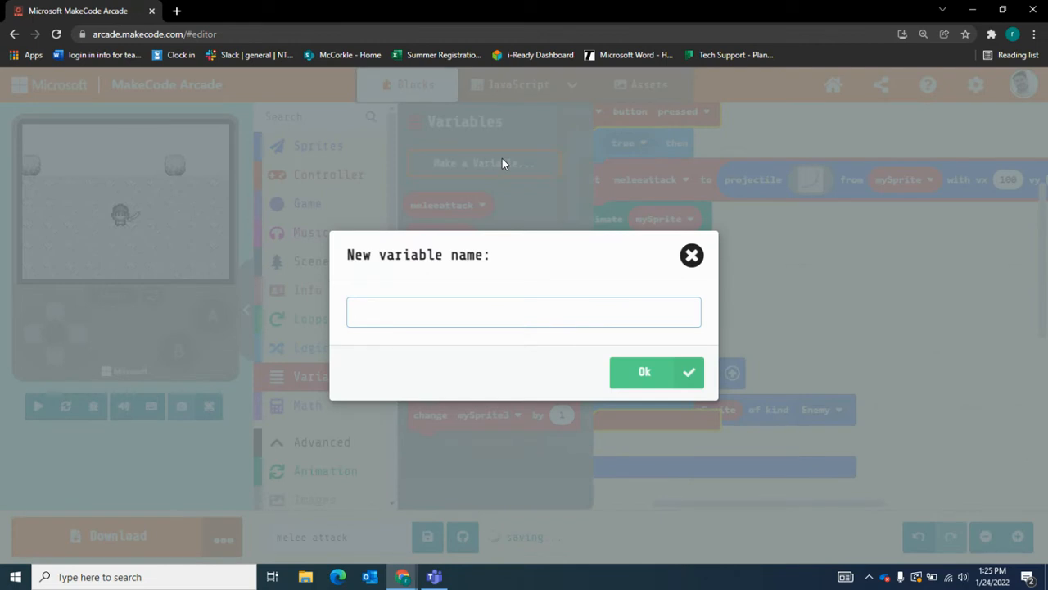
{"action": "type", "text": "hassword"}
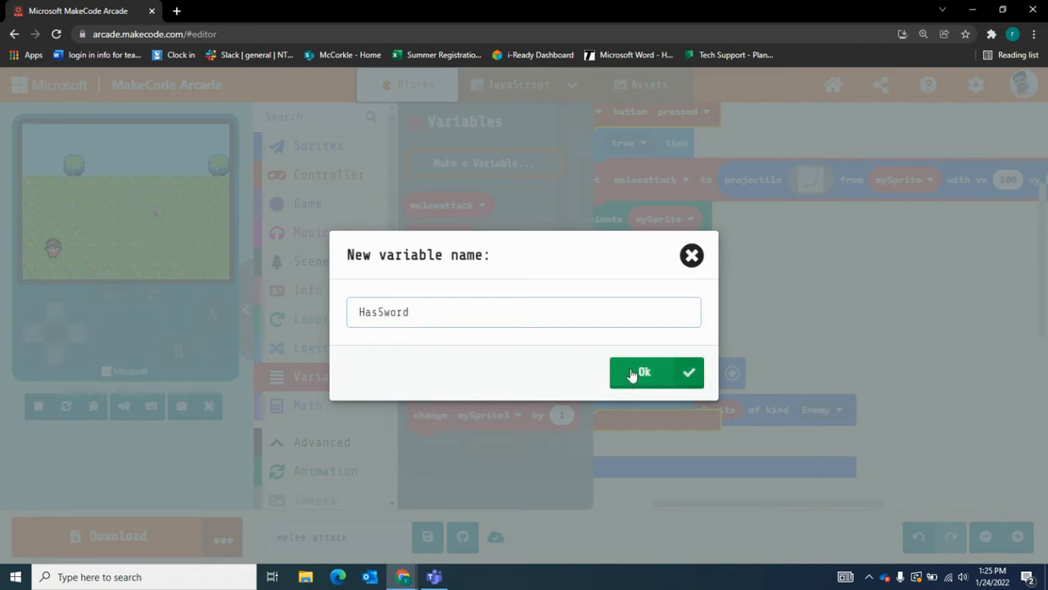
{"action": "left_click", "coordinate": [644, 372]}
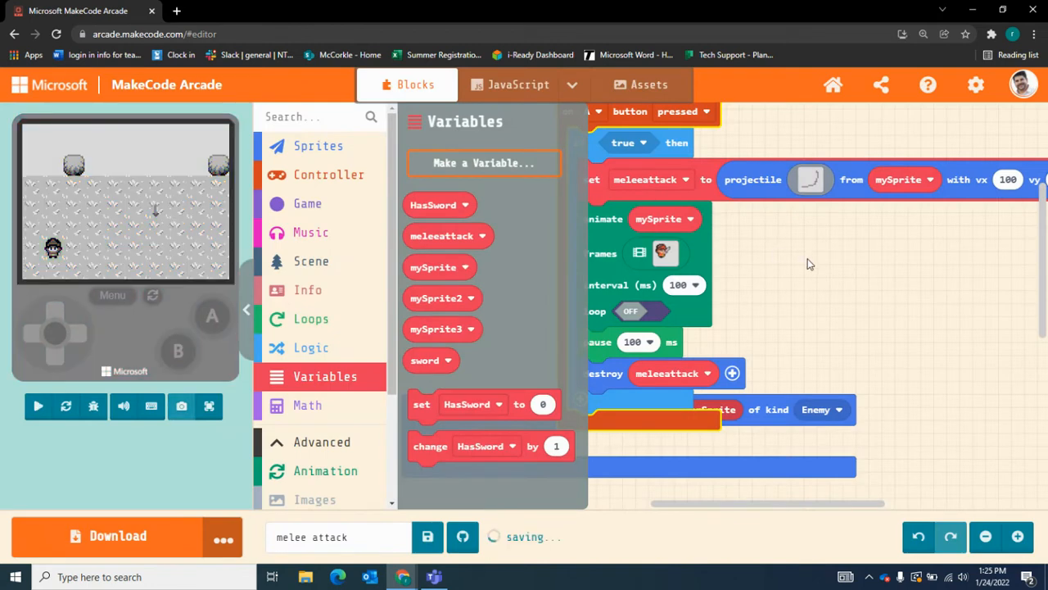
{"action": "left_click", "coordinate": [37, 406]}
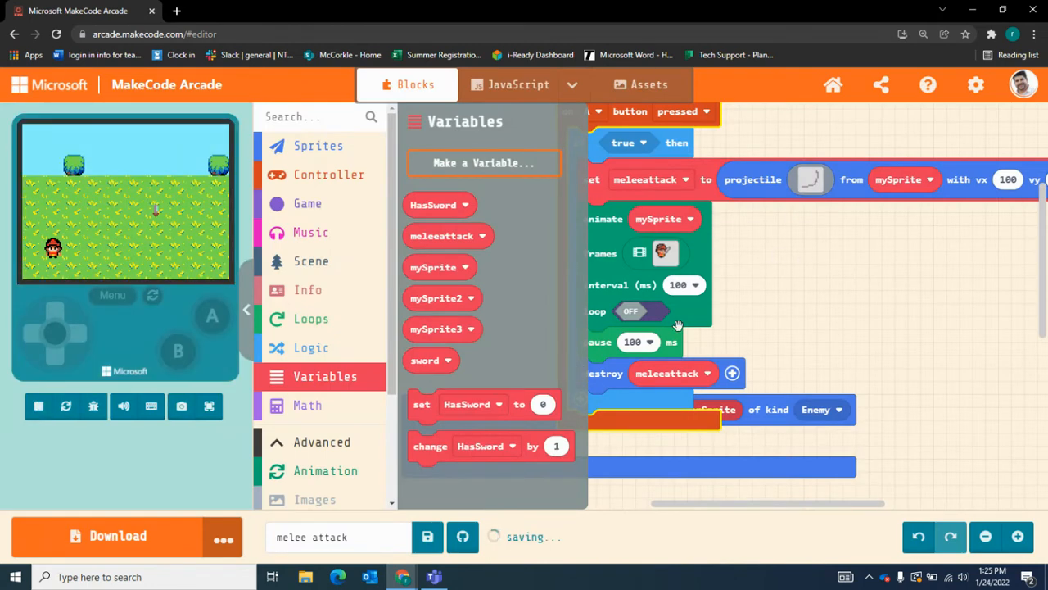
{"action": "left_click", "coordinate": [310, 347]}
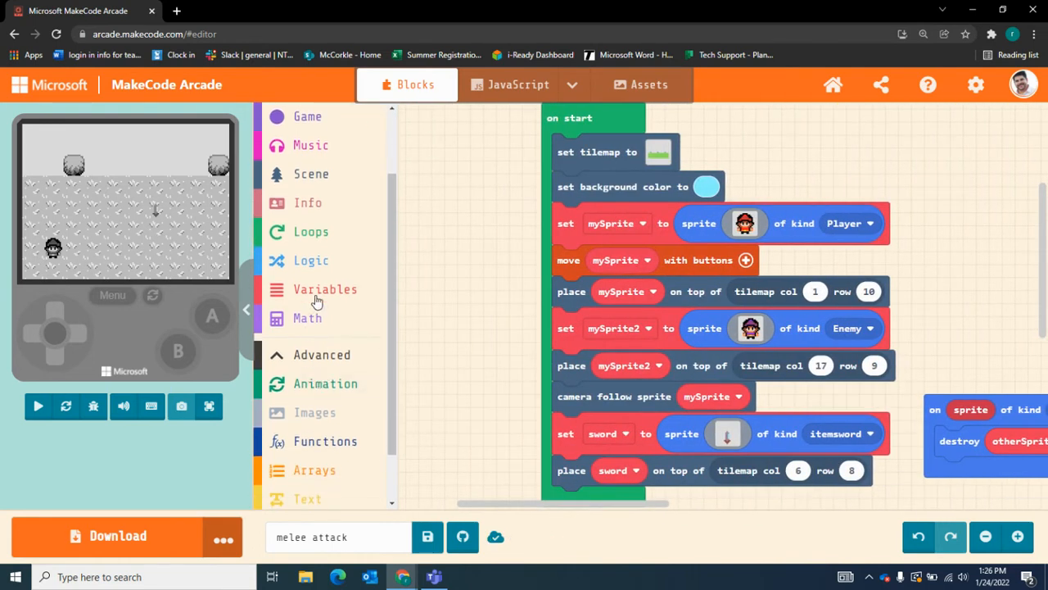
Set HasSword to false in on start and to true on sword-item overlap
{"action": "left_click", "coordinate": [326, 289]}
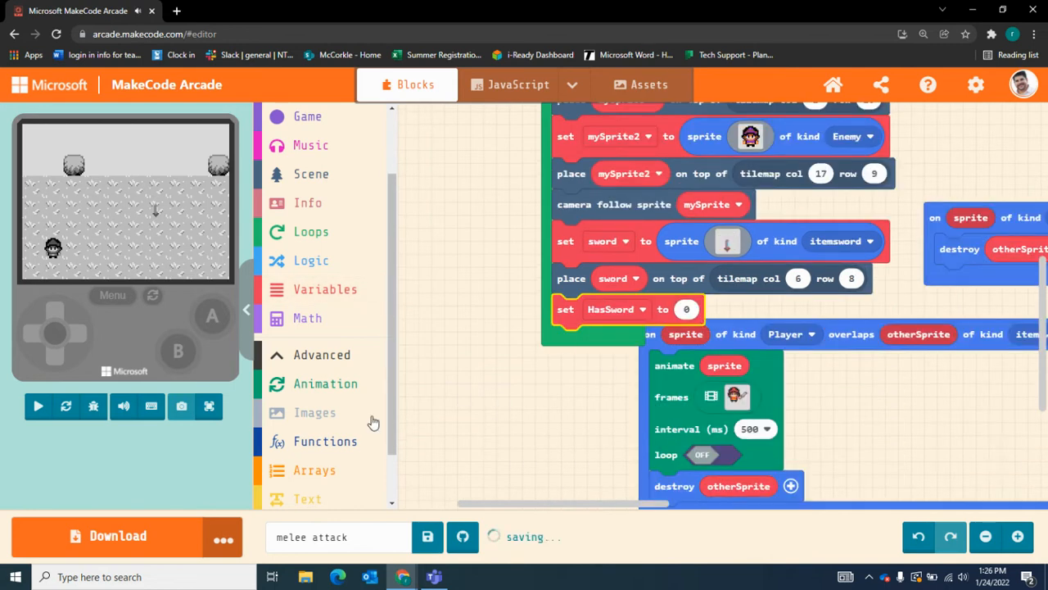
{"action": "left_click", "coordinate": [310, 261]}
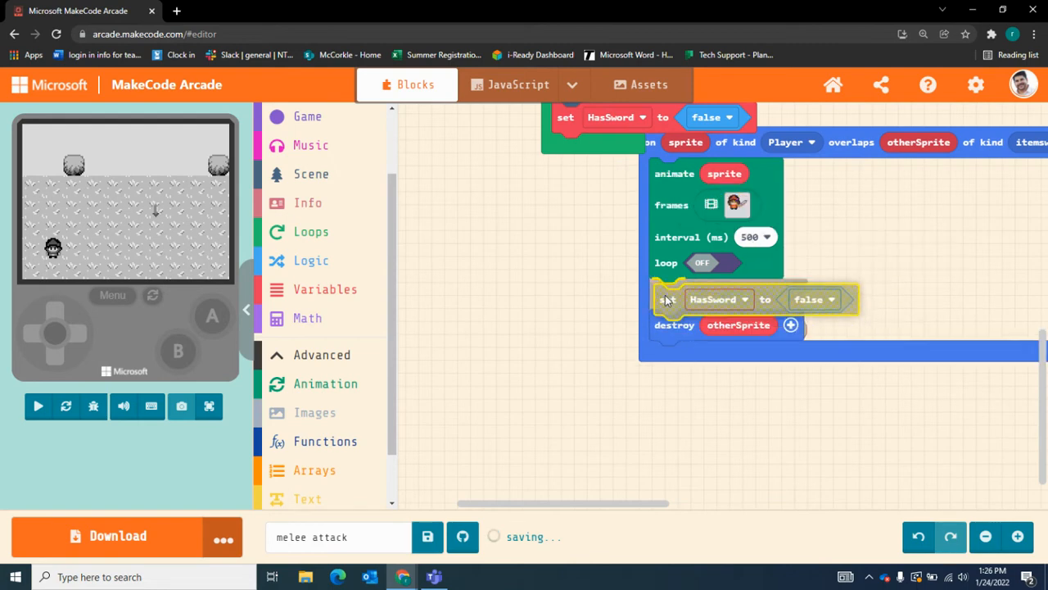
{"action": "left_click", "coordinate": [807, 173]}
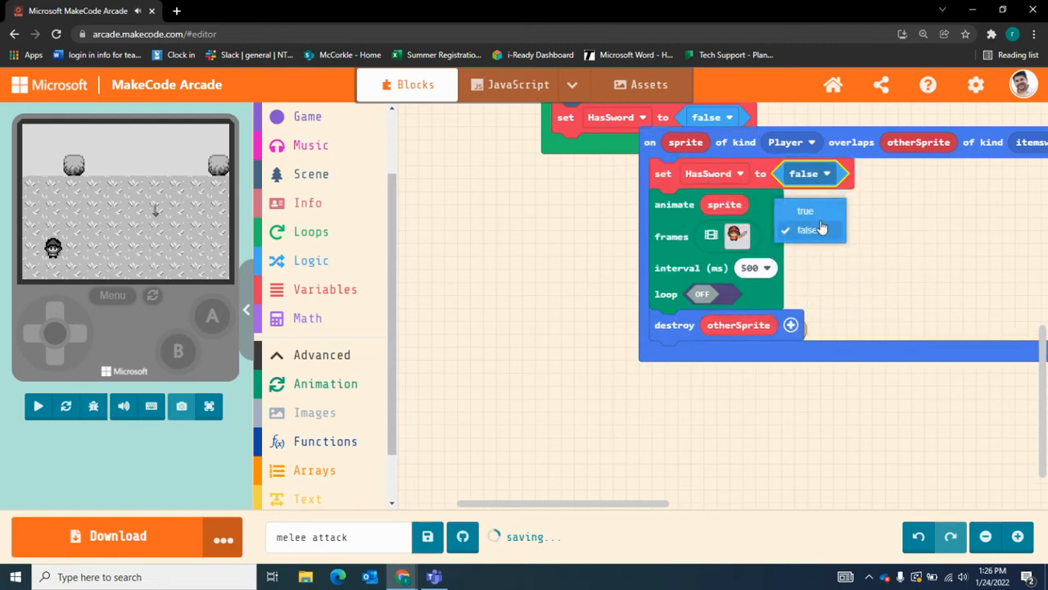
{"action": "left_click", "coordinate": [805, 210]}
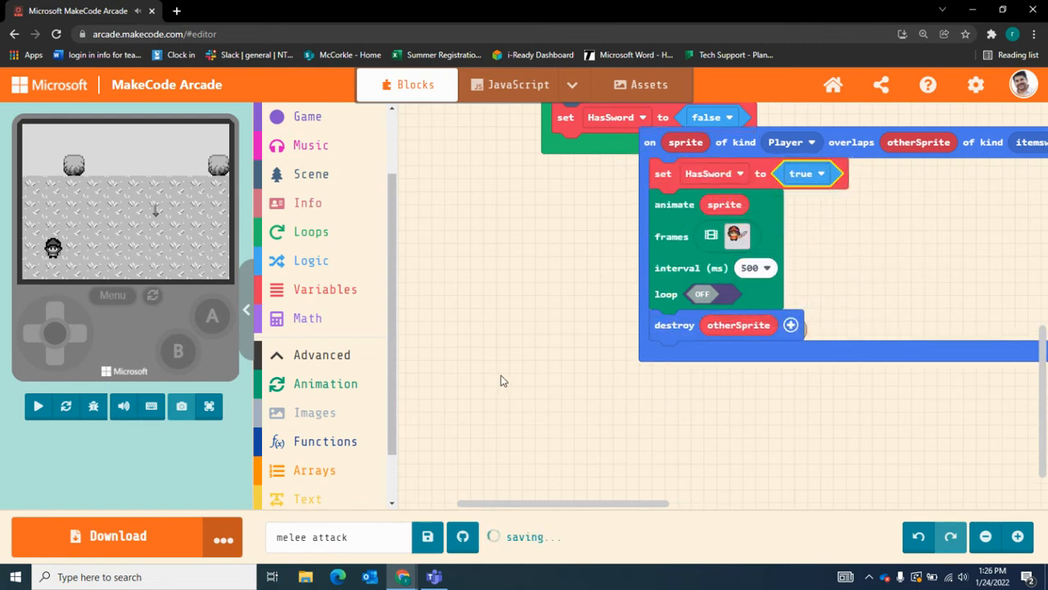
{"action": "left_click", "coordinate": [38, 407]}
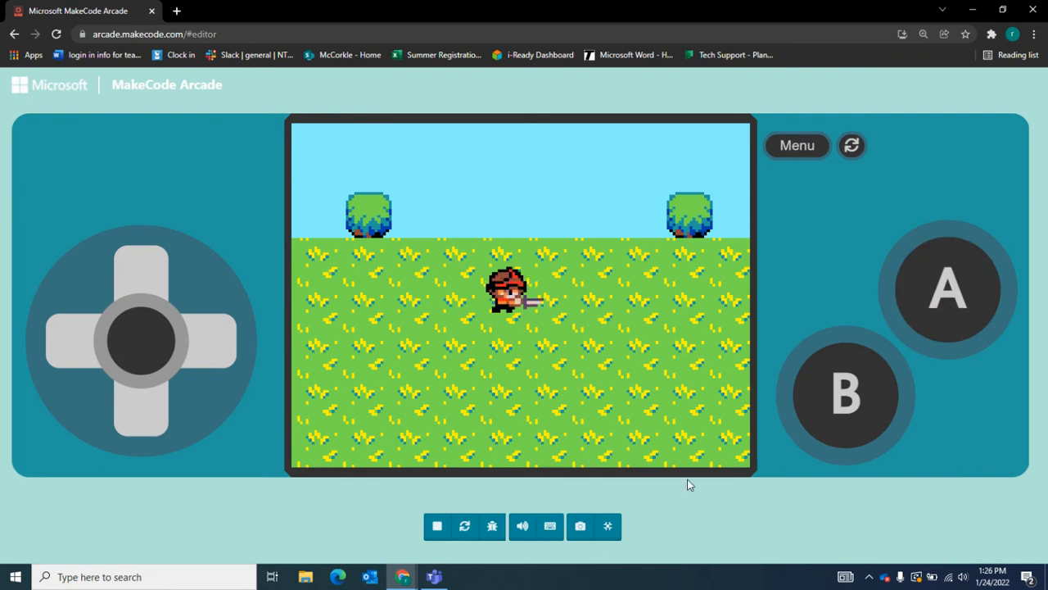
Test the game in the full-screen simulator, then exit full screen
{"action": "left_click", "coordinate": [947, 288]}
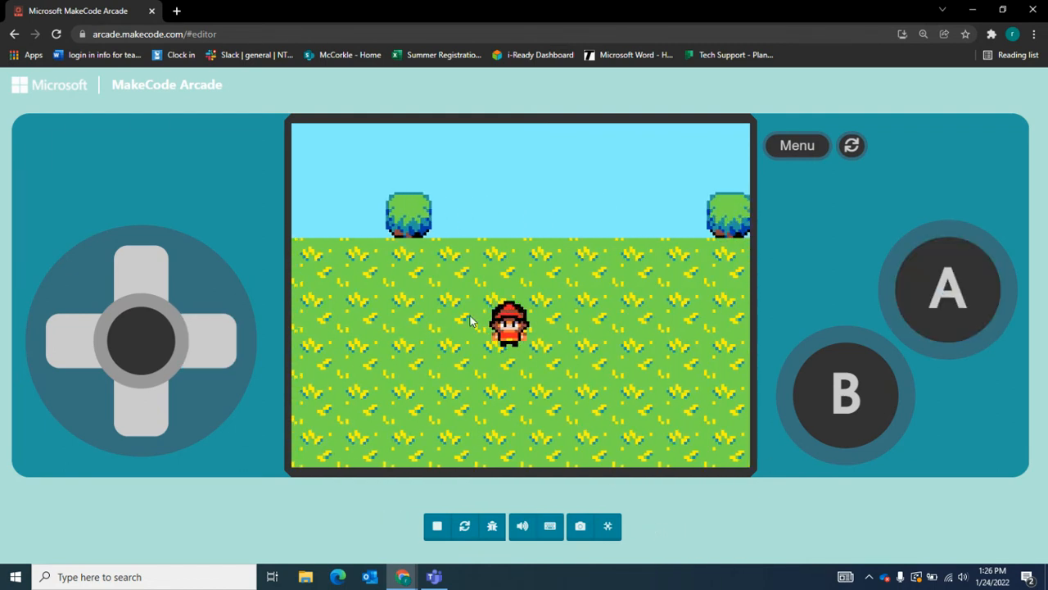
{"action": "left_click", "coordinate": [607, 526]}
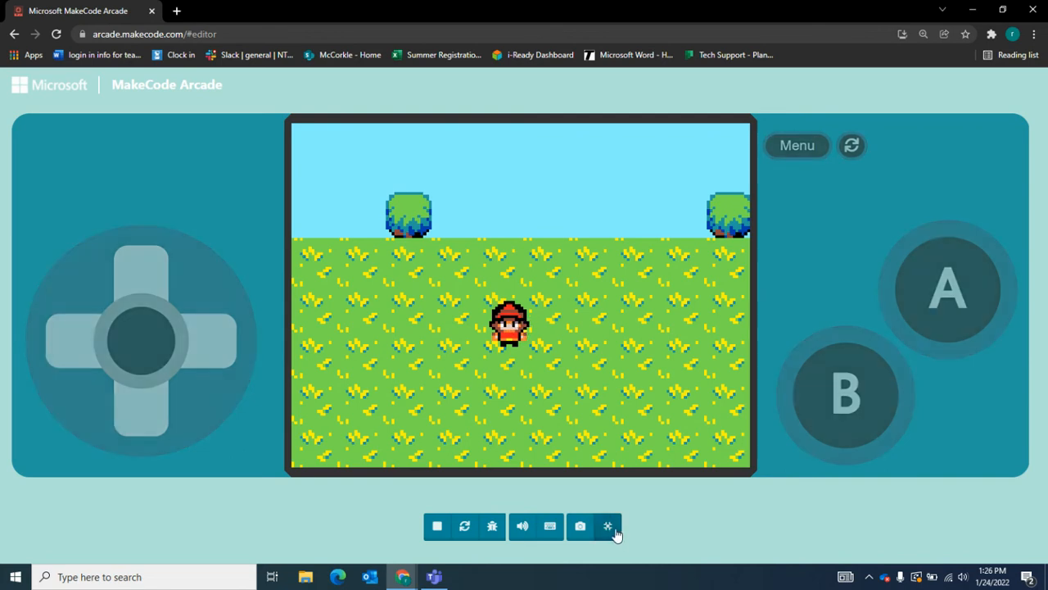
{"action": "left_click", "coordinate": [608, 526]}
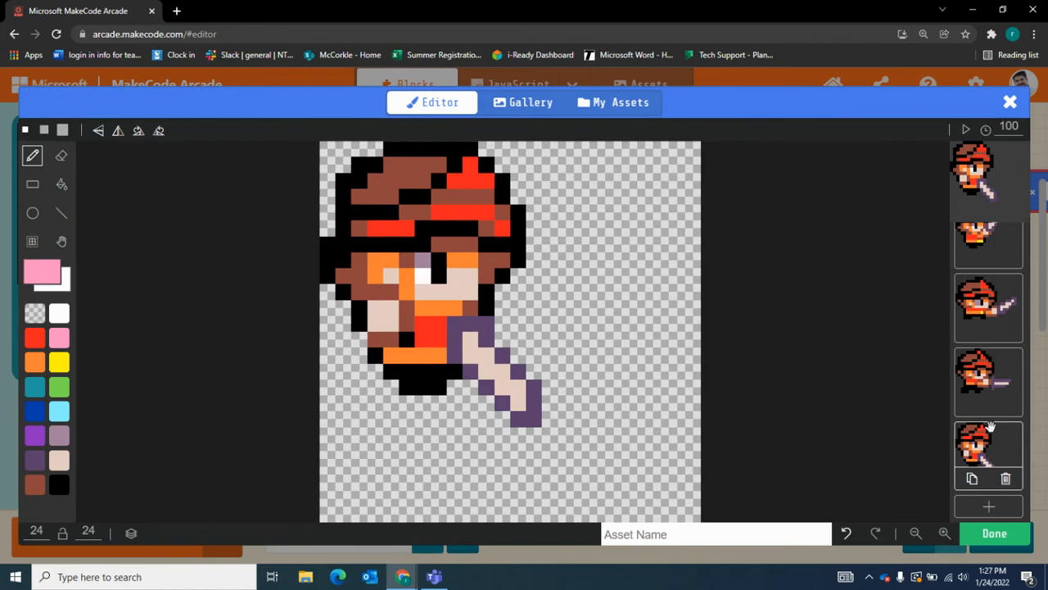
Browse the image gallery, then finish editing the attack animation frames
{"action": "left_click", "coordinate": [531, 102]}
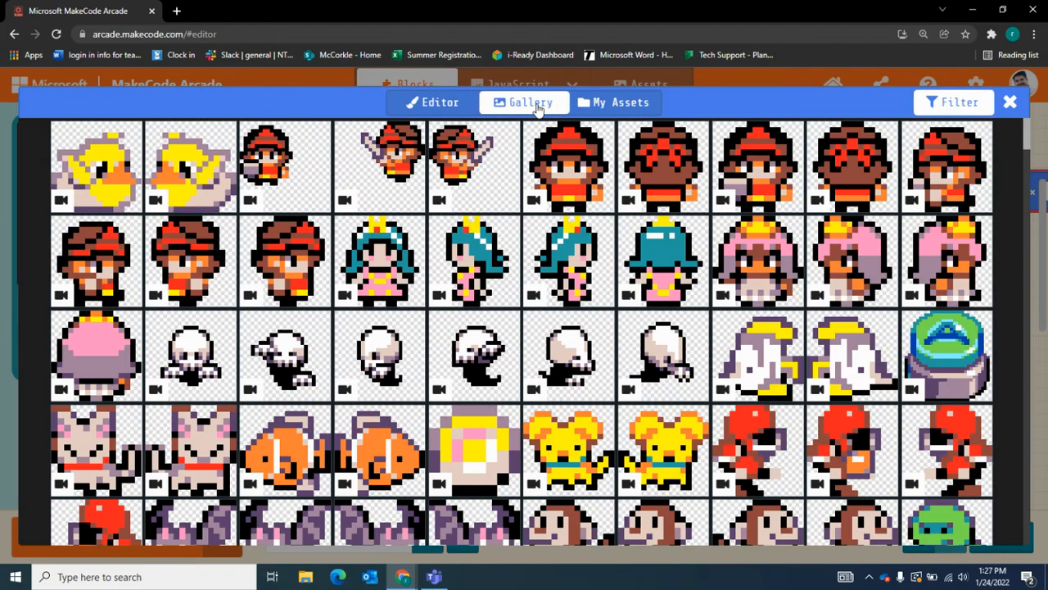
{"action": "scroll", "scroll_direction": "down", "scroll_amount": 3}
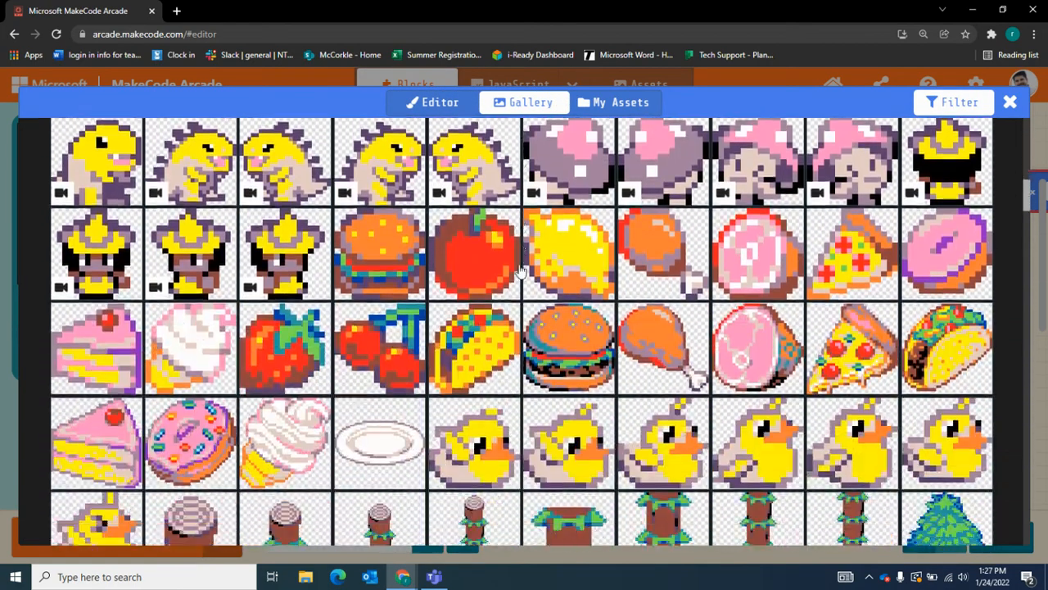
{"action": "scroll", "scroll_direction": "down", "scroll_amount": 3}
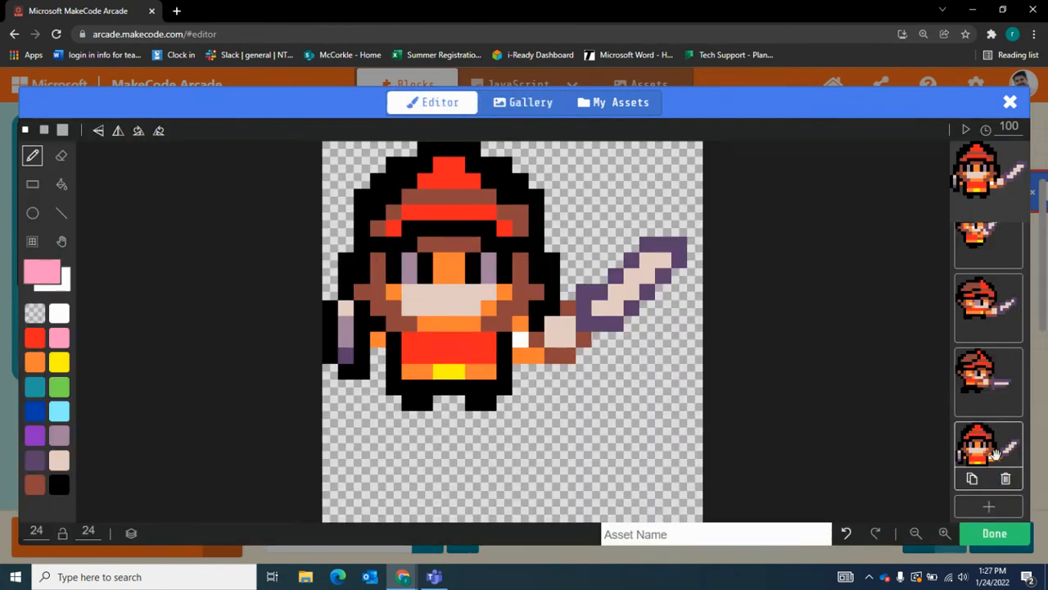
{"action": "left_click", "coordinate": [994, 533]}
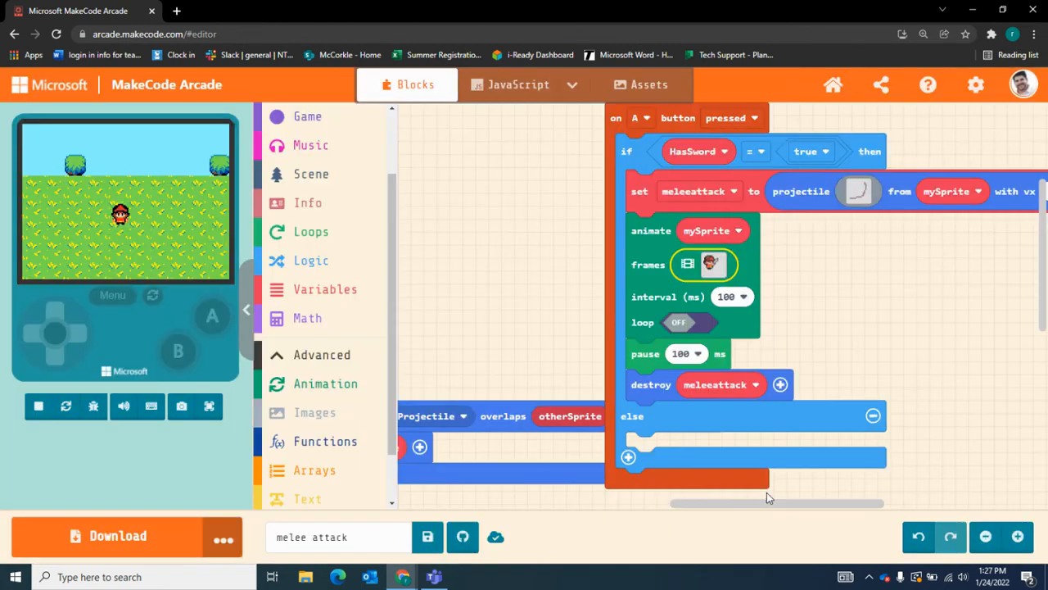
Play the game full screen and attack after picking up the sword
{"action": "left_click", "coordinate": [209, 406]}
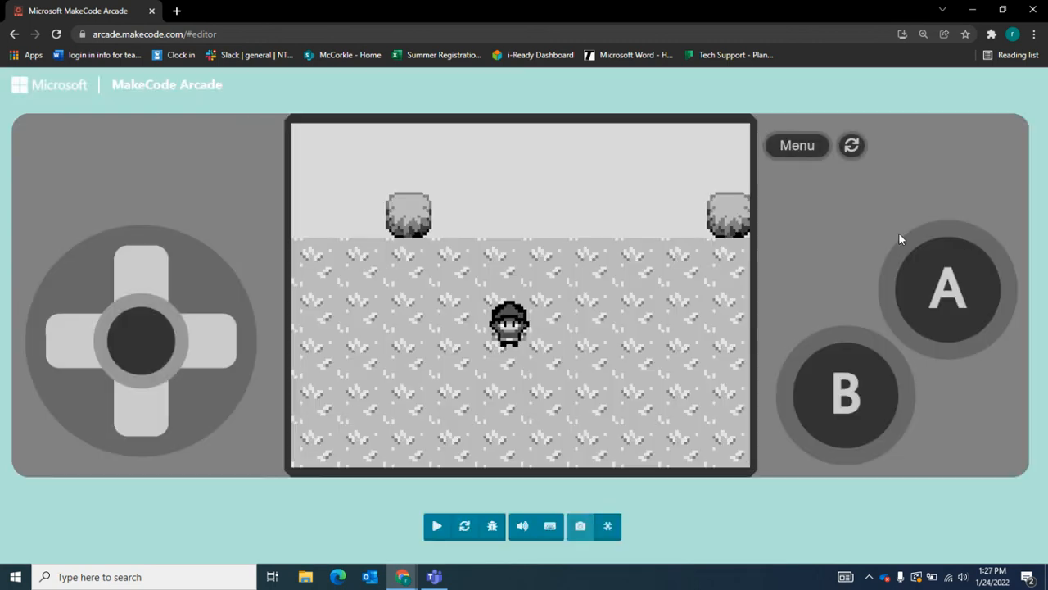
{"action": "left_click", "coordinate": [436, 526]}
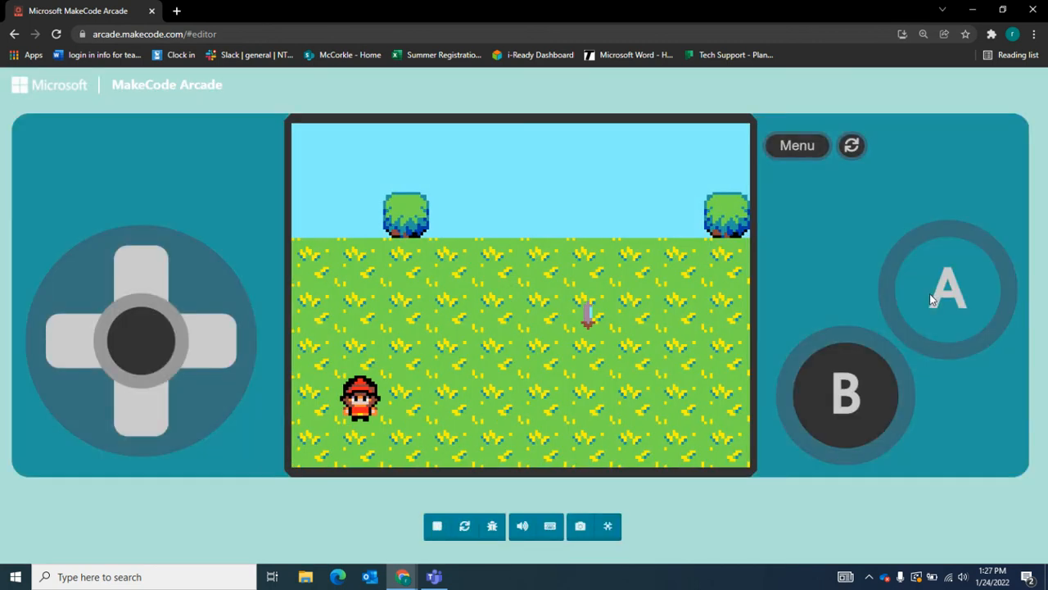
{"action": "left_click", "coordinate": [949, 291]}
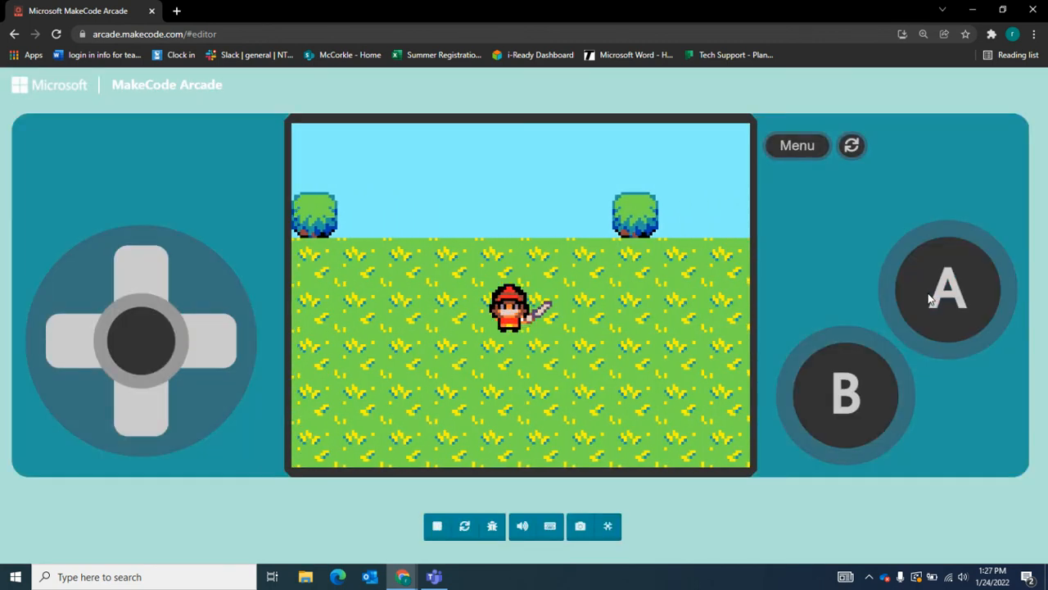